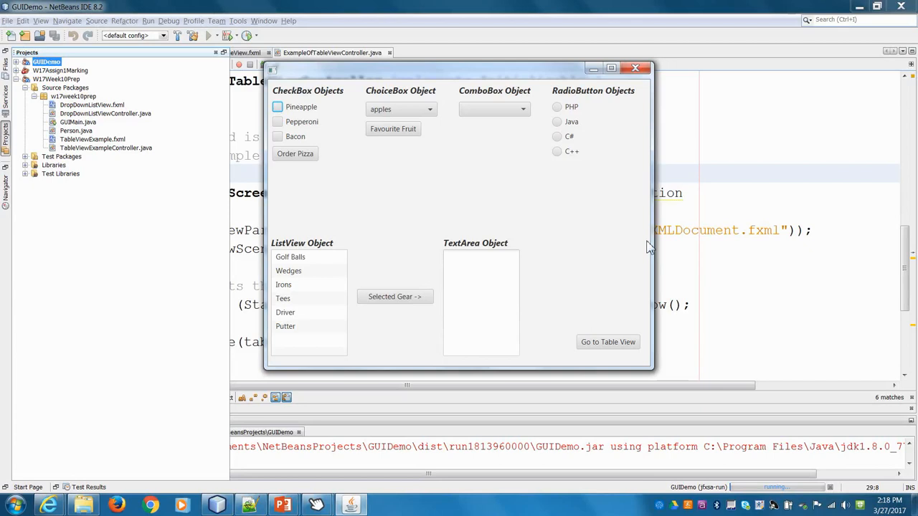
Step: Visit the empty TableView page, return to the objects page and pick the course and Java options
click(608, 342)
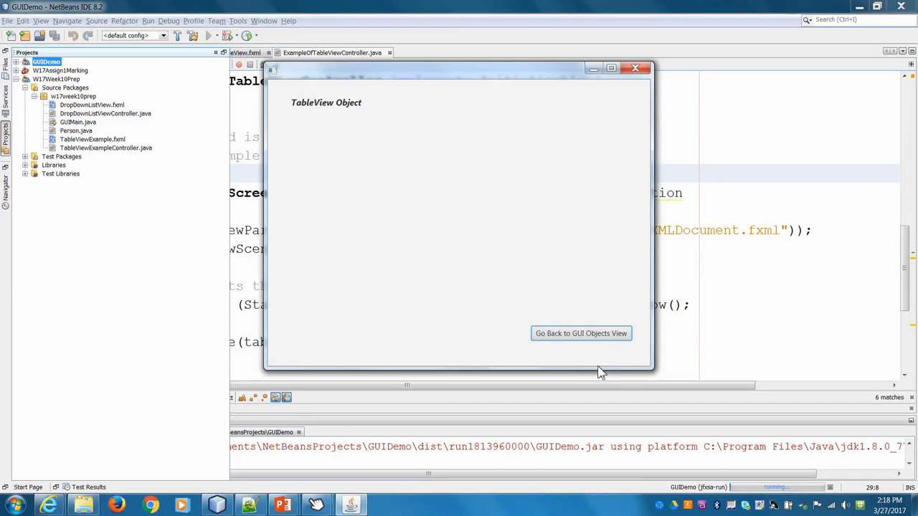
click(581, 333)
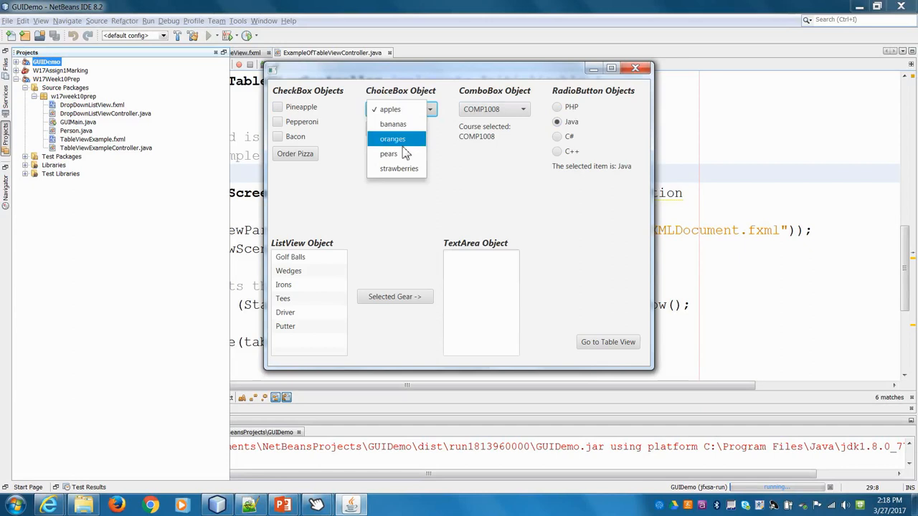
click(608, 341)
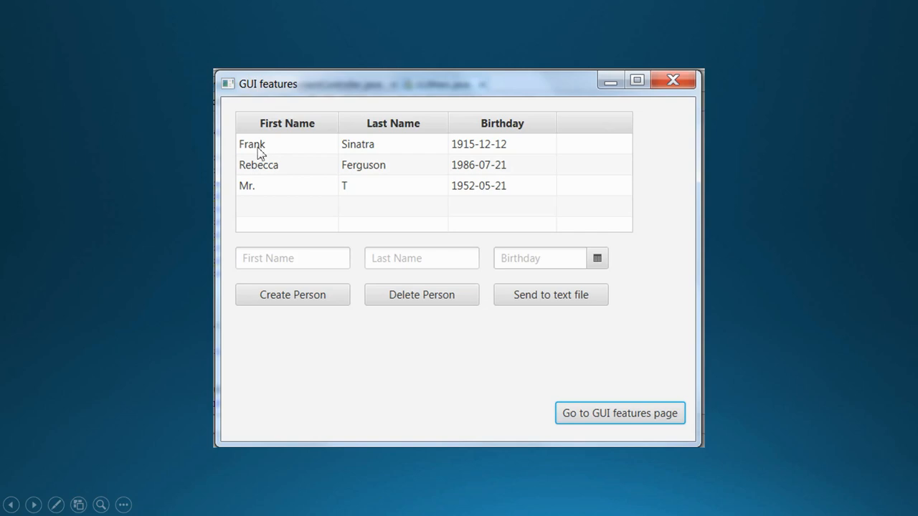
mouse_move(290, 166)
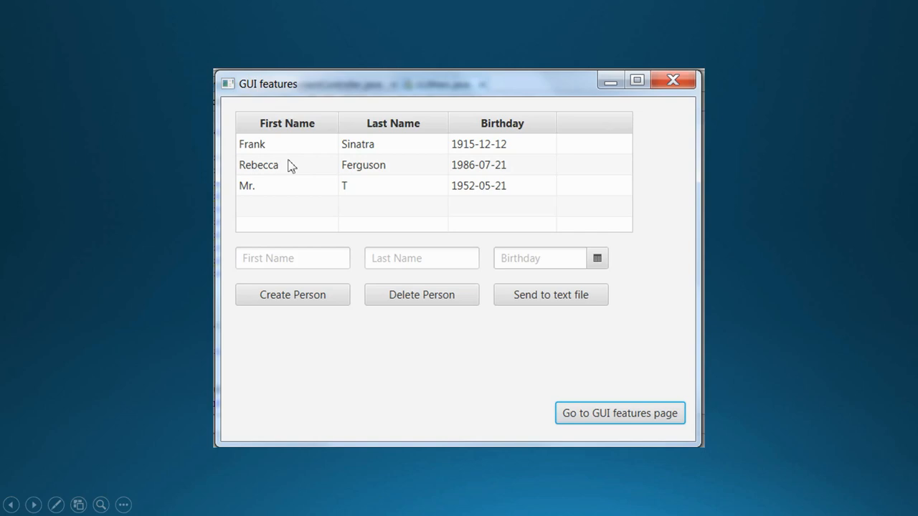
mouse_move(488, 152)
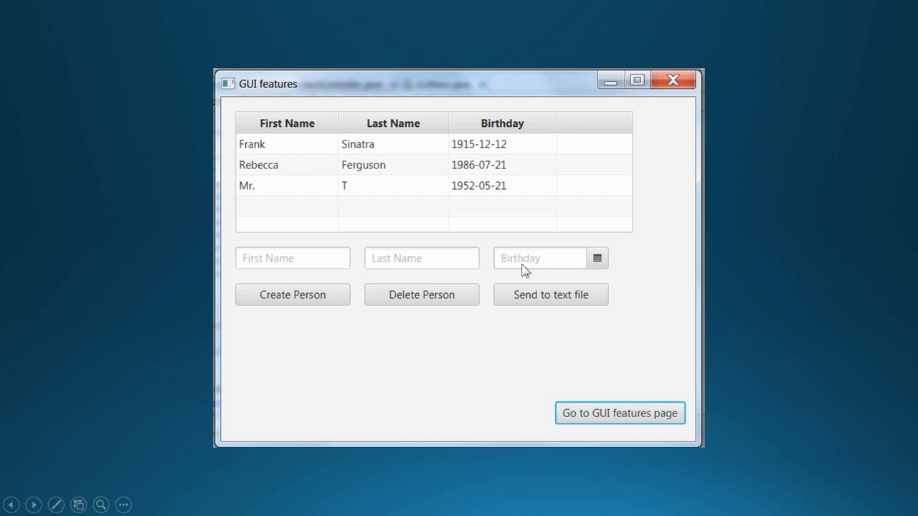
mouse_move(247, 117)
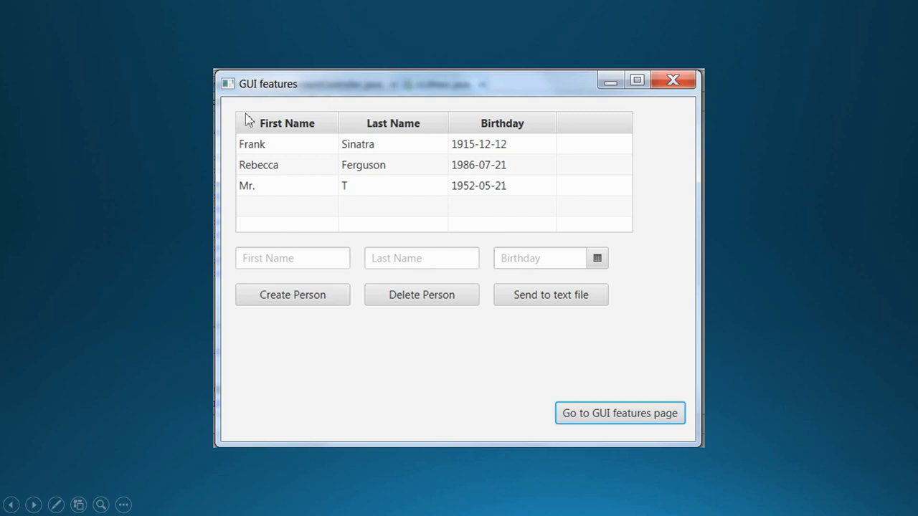
mouse_move(419, 241)
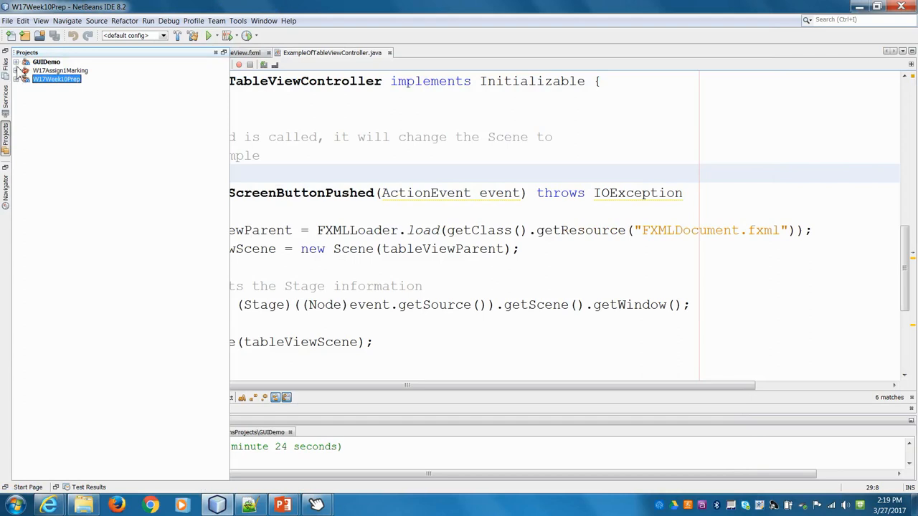
Step: Add a new Java class named Person to the guidemo package of GUIDemo
click(17, 62)
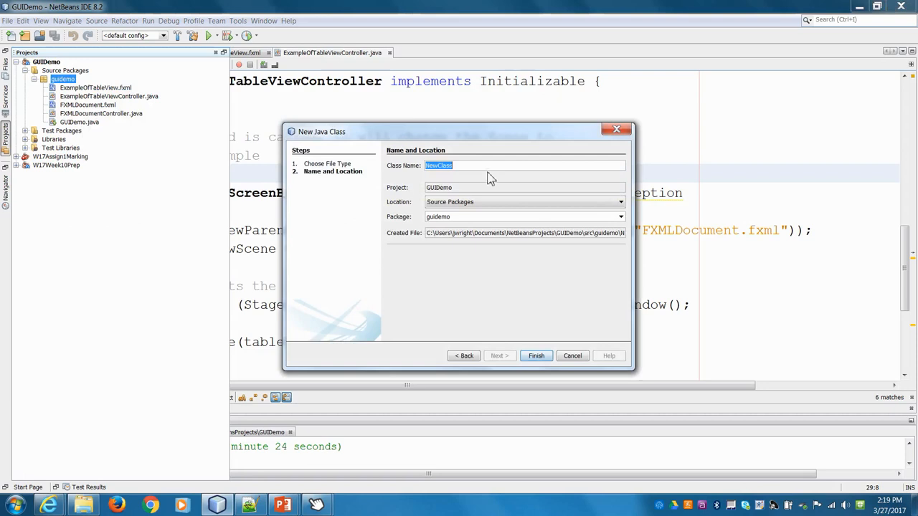
click(537, 355)
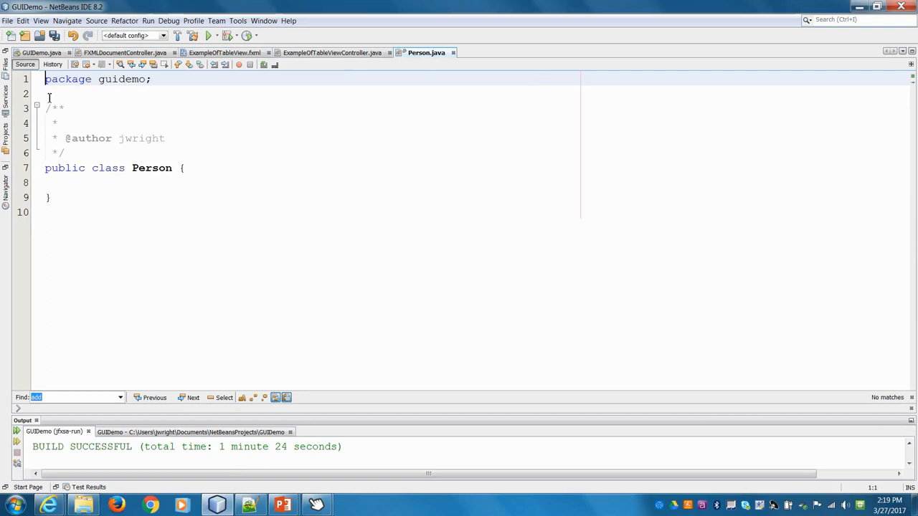
Step: Declare private SimpleStringProperty firstName, lastName in Person and import SimpleStringProperty
click(117, 181)
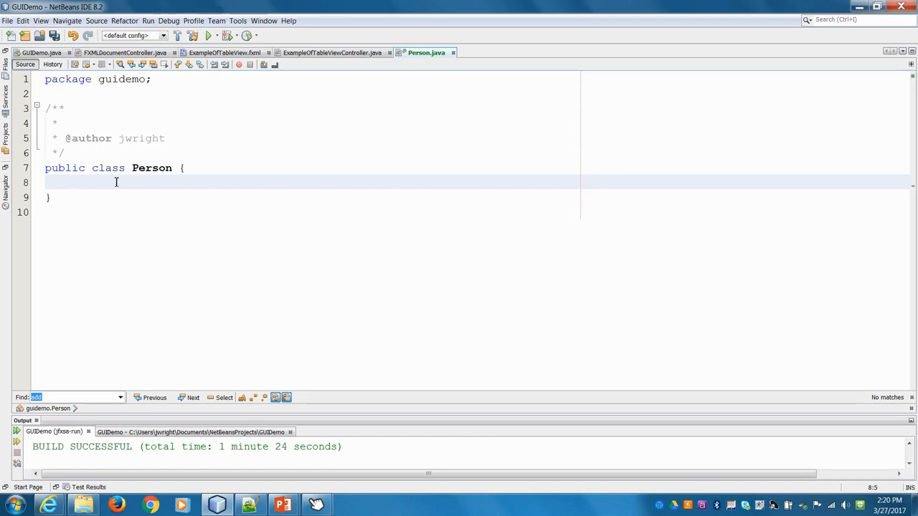
text(private Simpl)
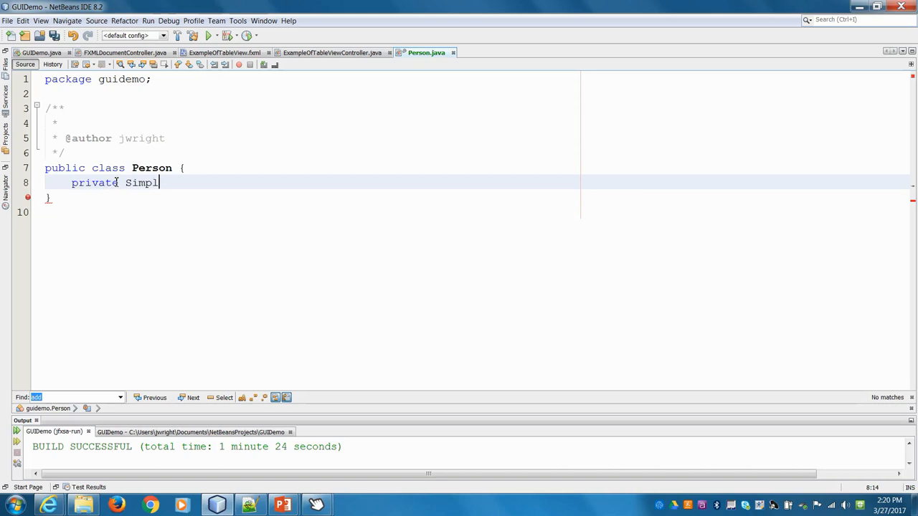
text(eStringProperty firstName, lastName;)
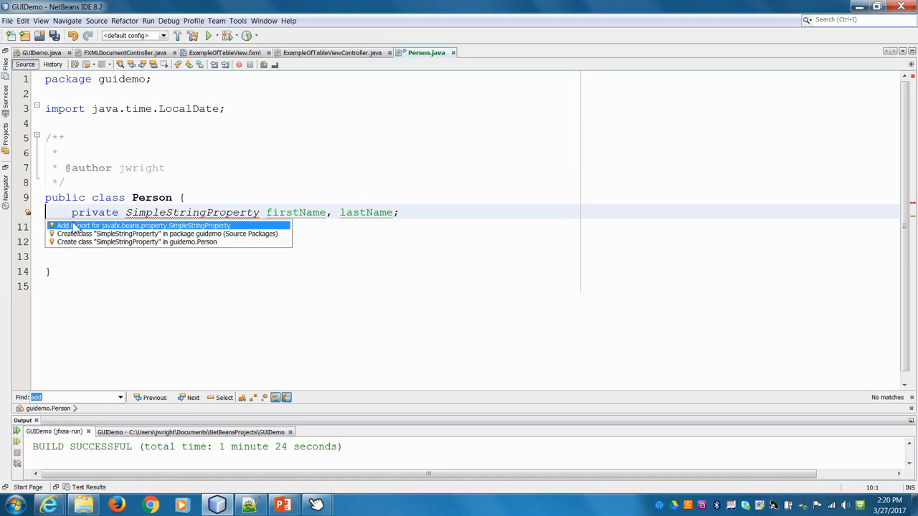
click(146, 225)
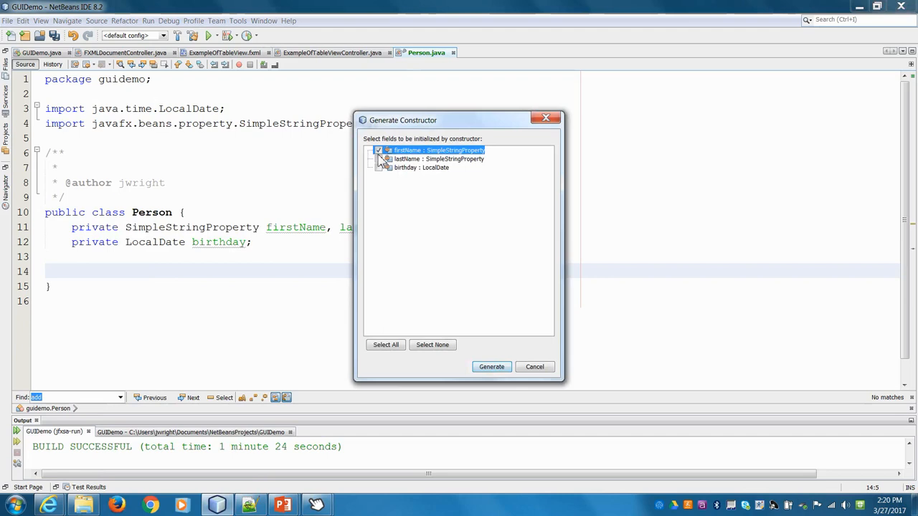
Step: Generate a Person constructor for firstName, lastName and birthday via Insert Code
click(490, 367)
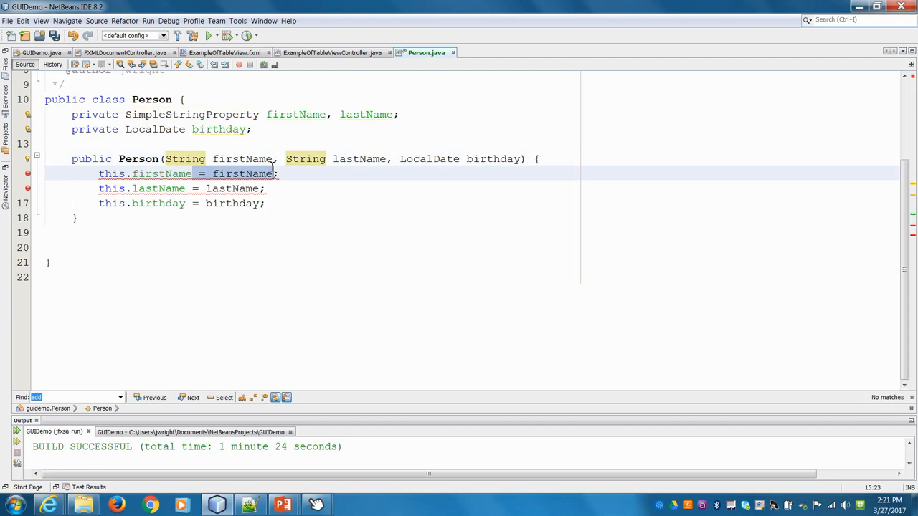
mouse_move(261, 175)
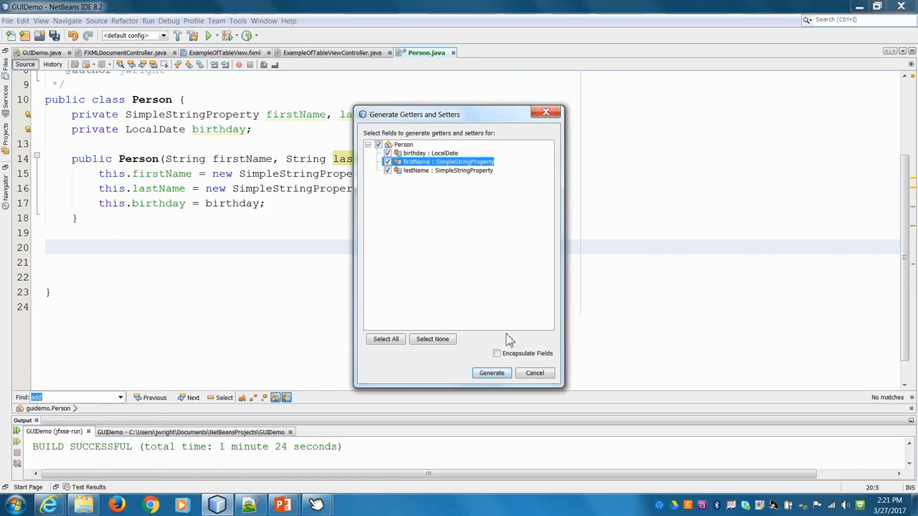
Step: Generate getters and setters for birthday, firstName and lastName via Insert Code
click(490, 373)
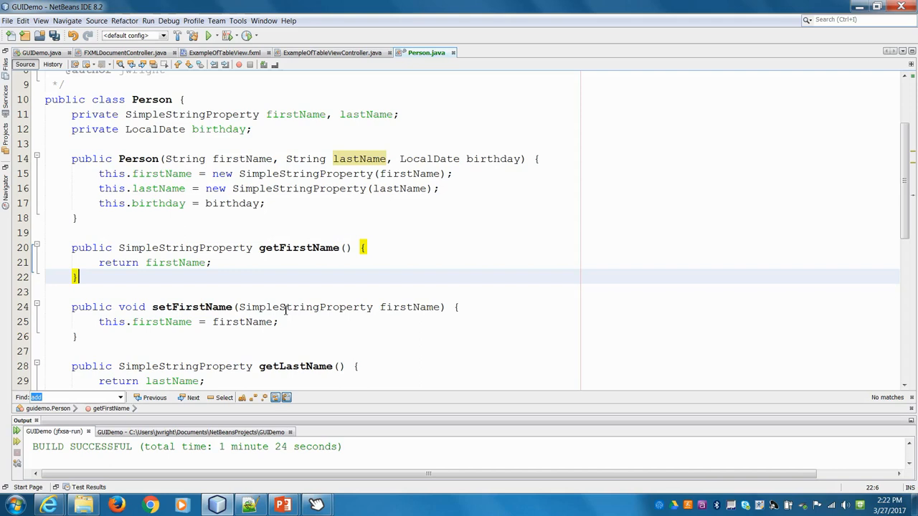
scroll(up, 3)
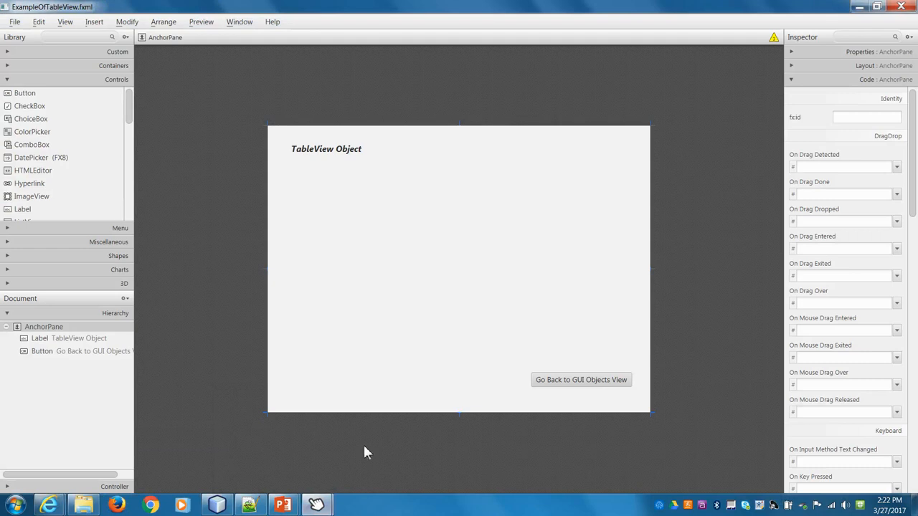
Step: Drag a TableView onto the AnchorPane and give it First Name, Last Name and Birthday columns
scroll(down, 3)
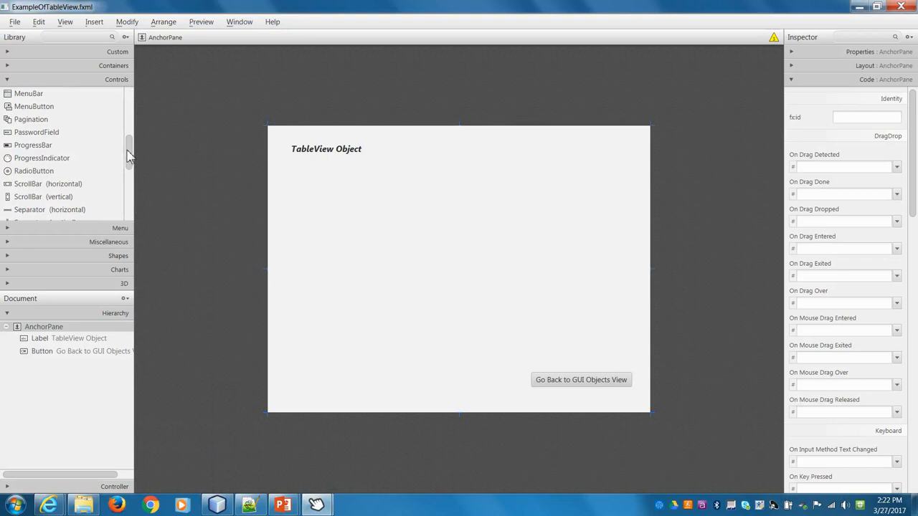
drag(30, 163, 338, 215)
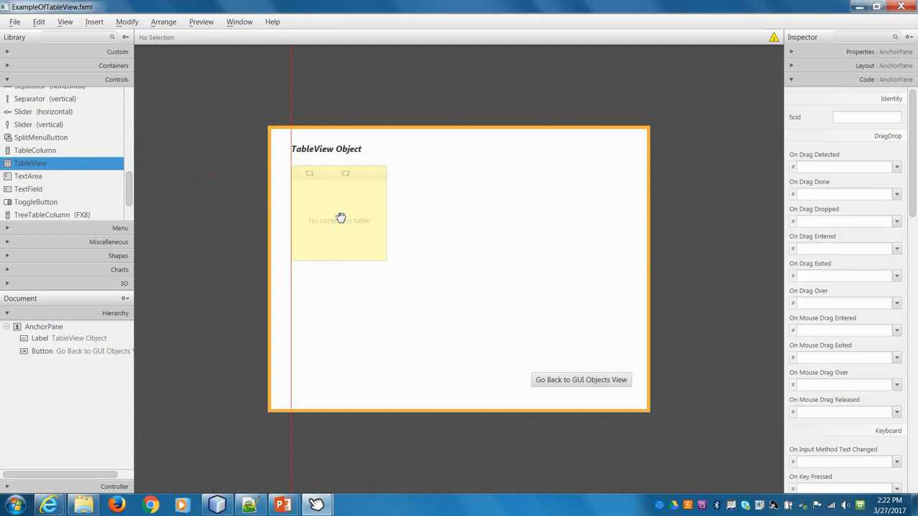
click(338, 215)
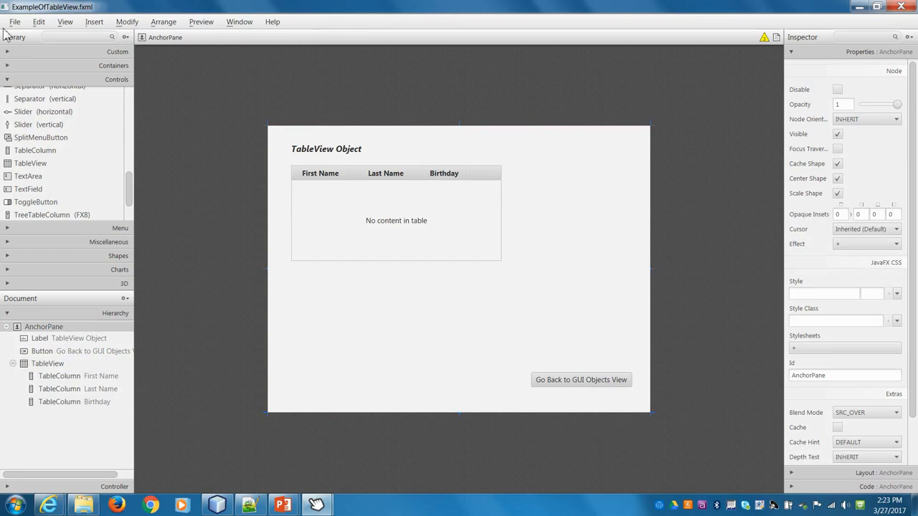
mouse_move(236, 261)
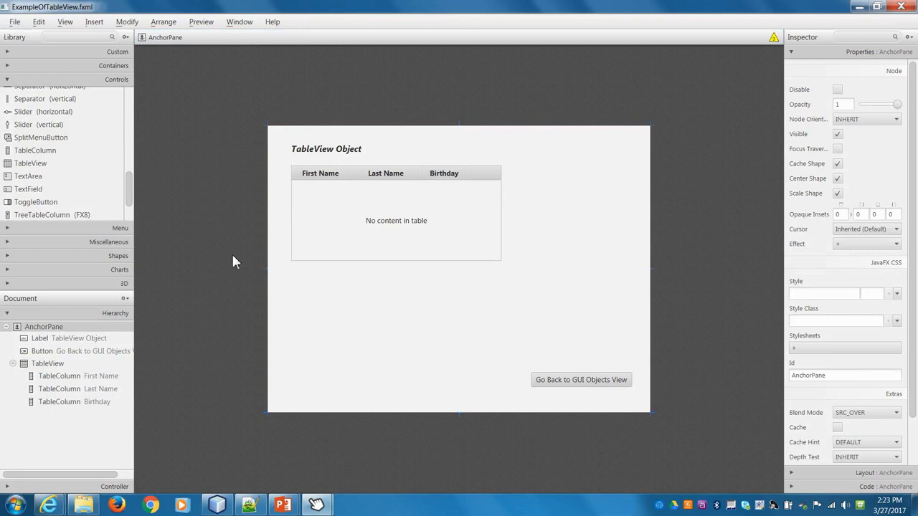
mouse_move(152, 207)
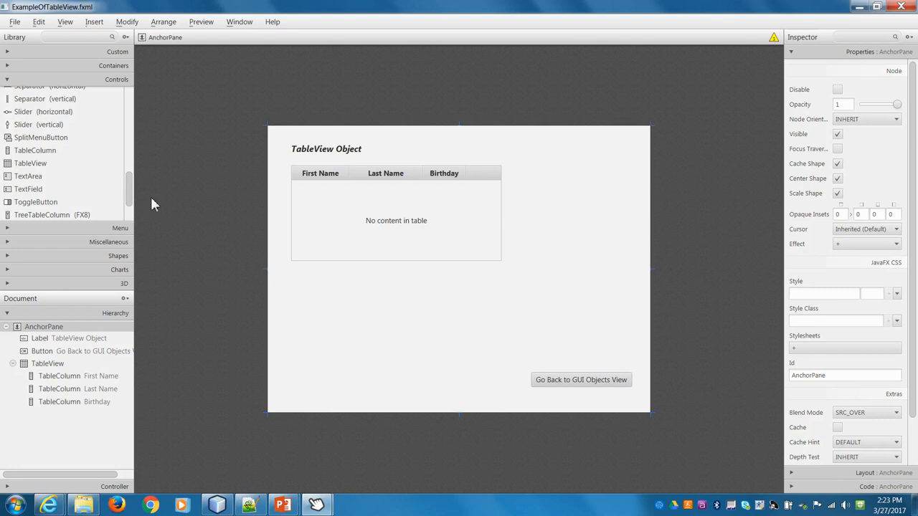
click(216, 505)
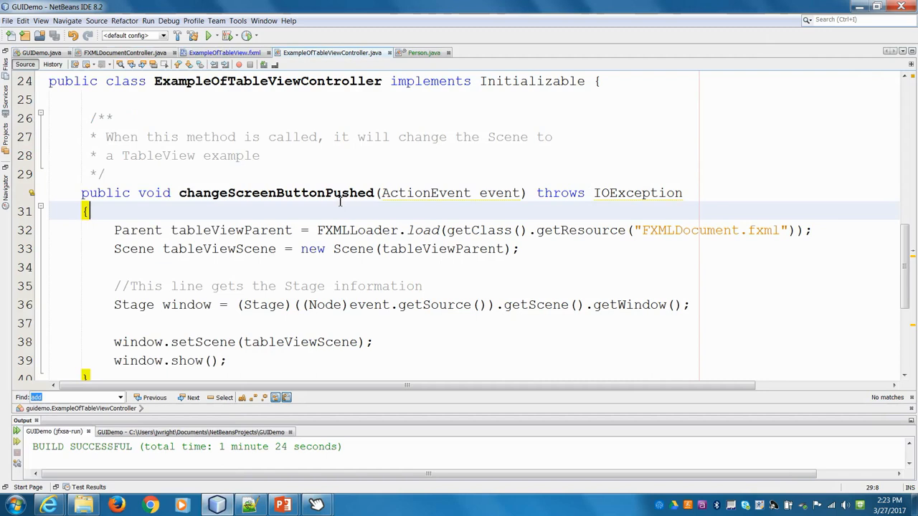
scroll(up, 3)
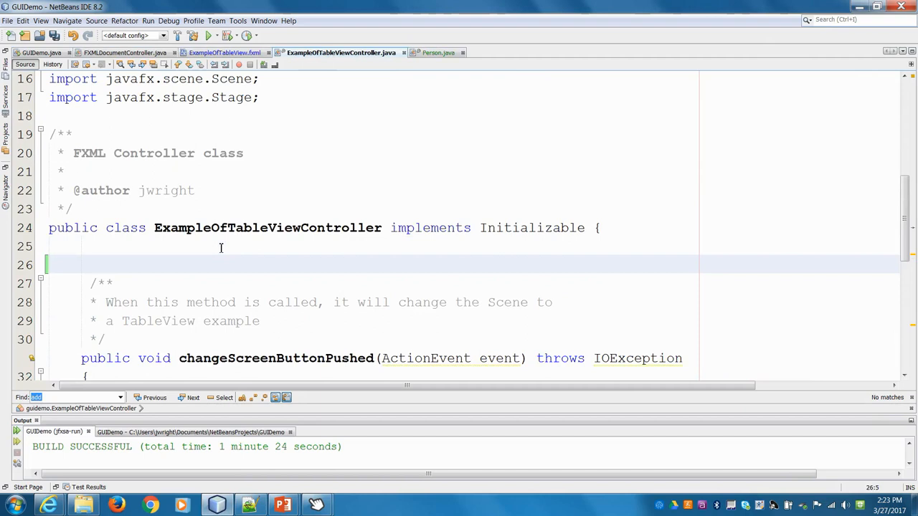
text(//configure the table)
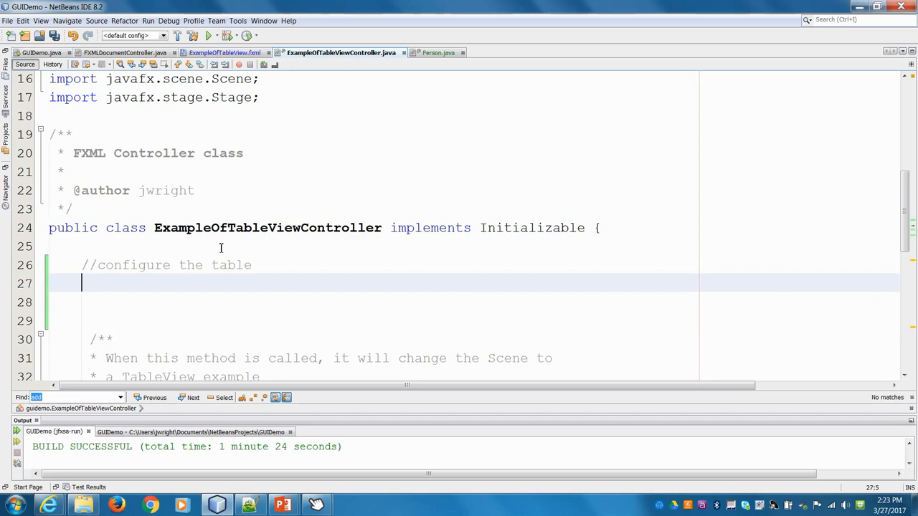
text(@FXML private Tav)
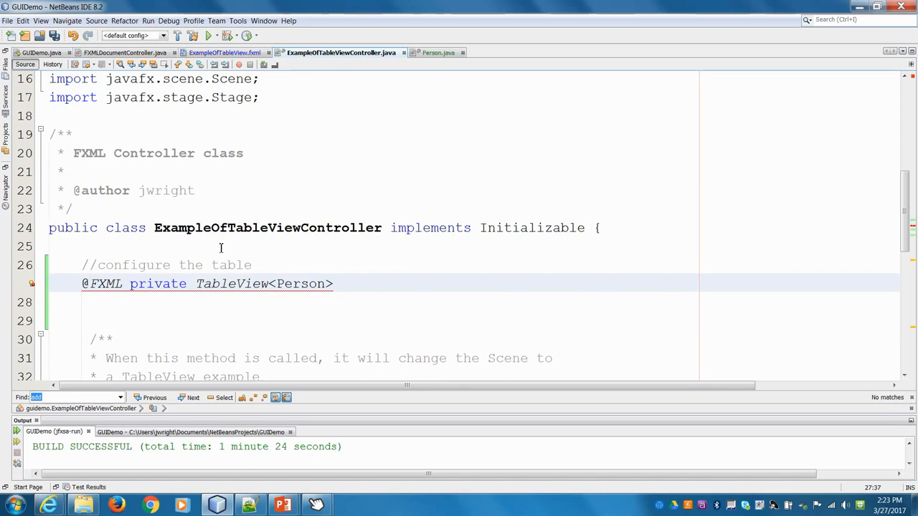
text(tableView;)
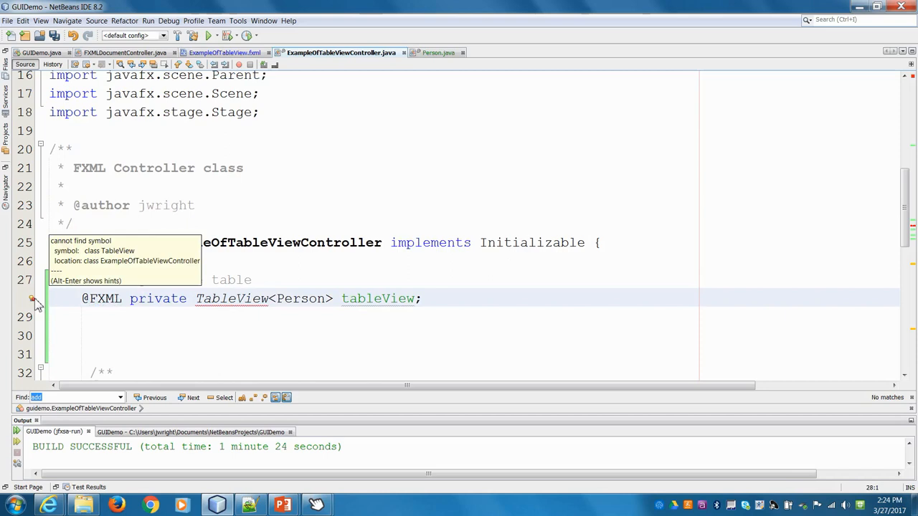
click(33, 299)
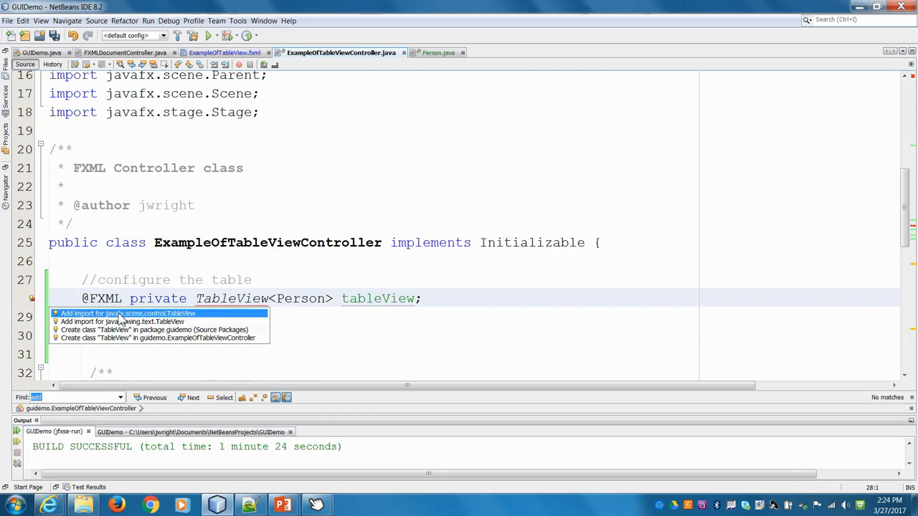
click(122, 313)
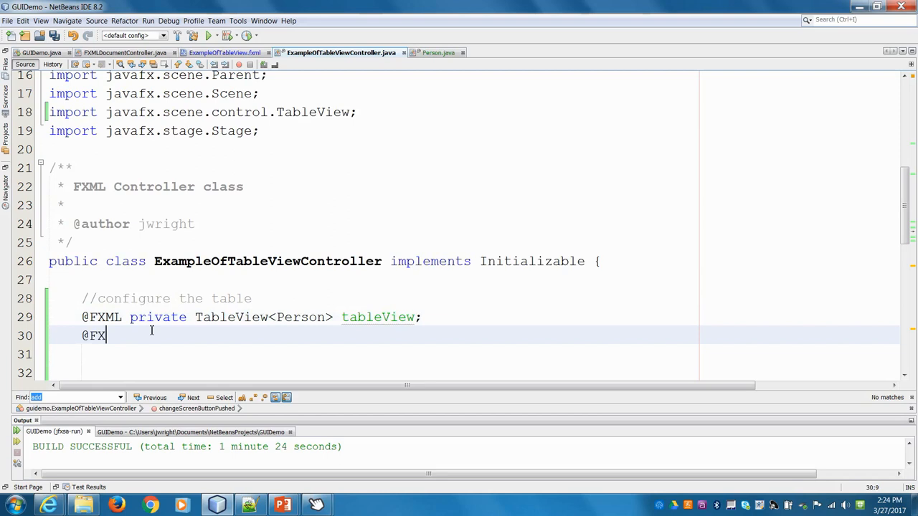
text(ML private TableColumn<Person)
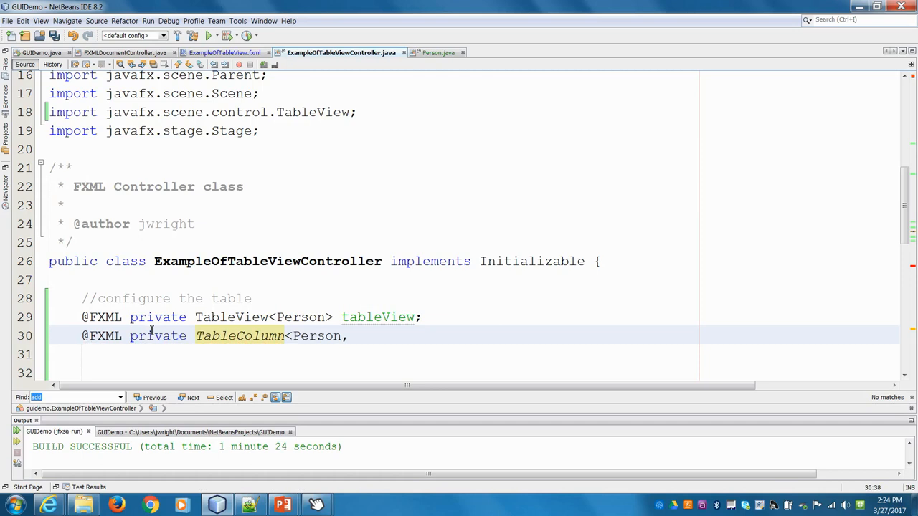
text(, String>)
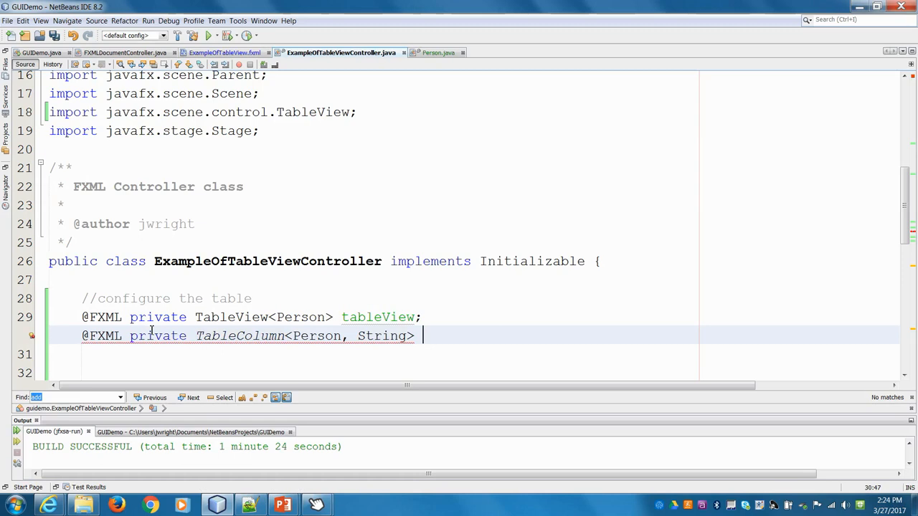
text(firstNameColumn;)
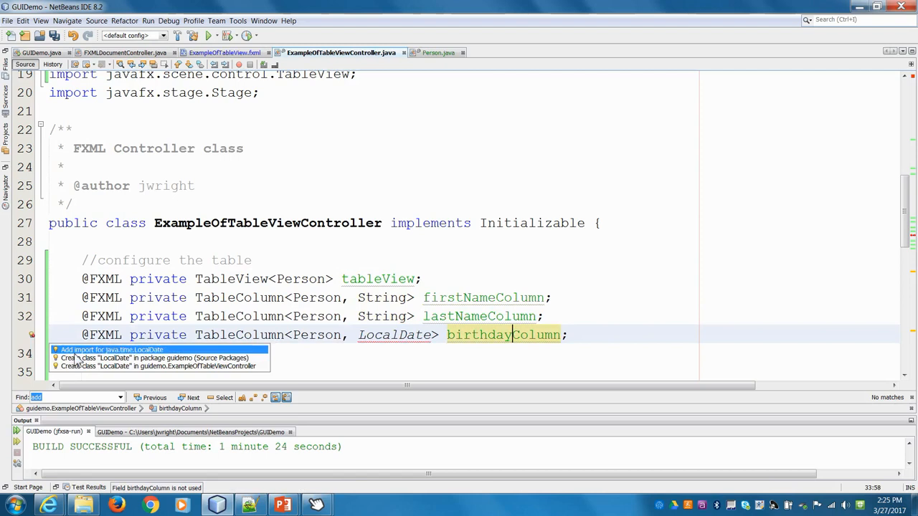
click(5, 61)
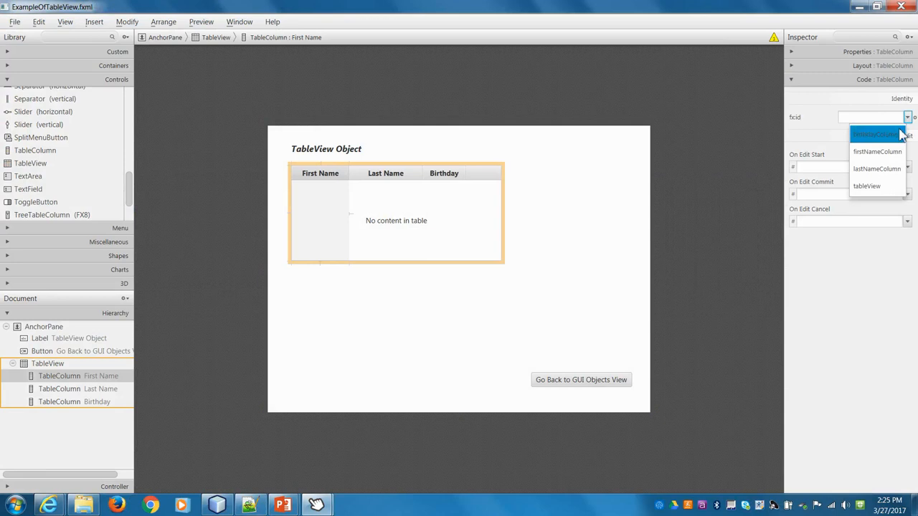
Step: Assign fx:id firstNameColumn to the First Name column and move on to the next column
click(876, 169)
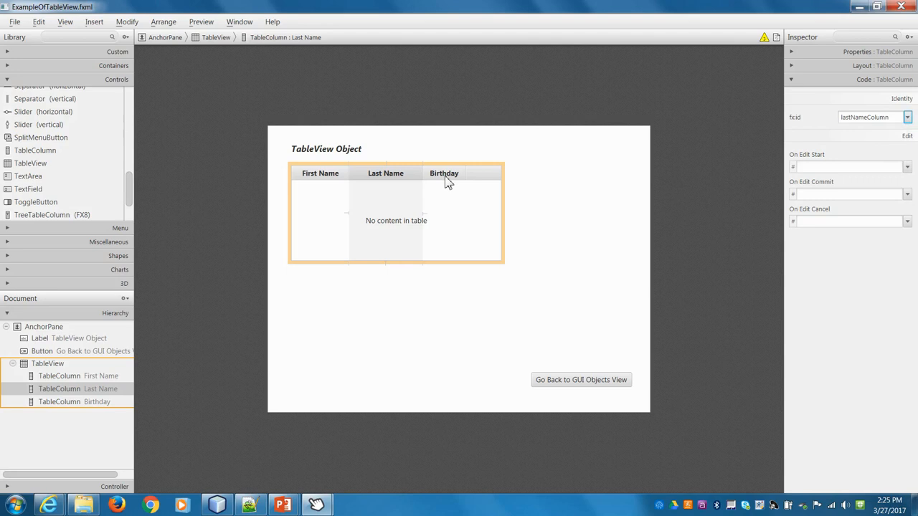
click(48, 364)
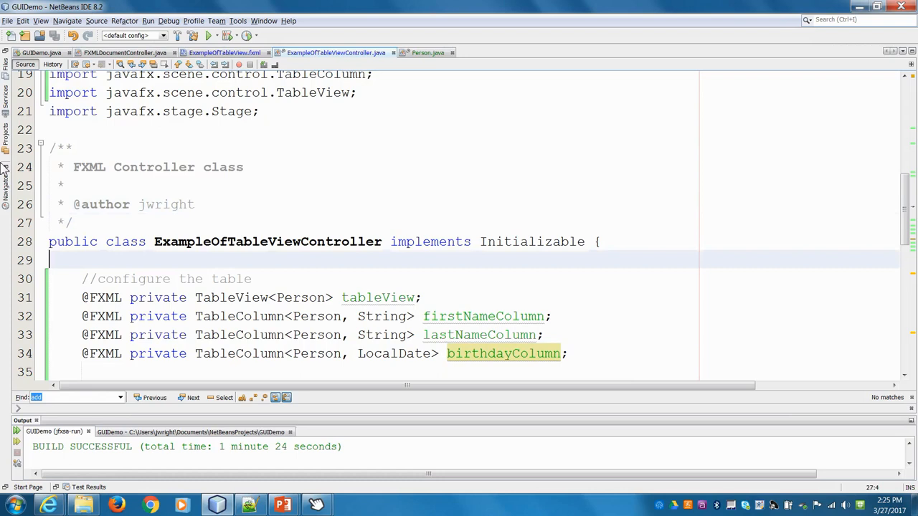
Step: In initialize, set firstNameColumn's cell value factory to new PropertyValueFactory<Person, String>("firstName")
scroll(down, 3)
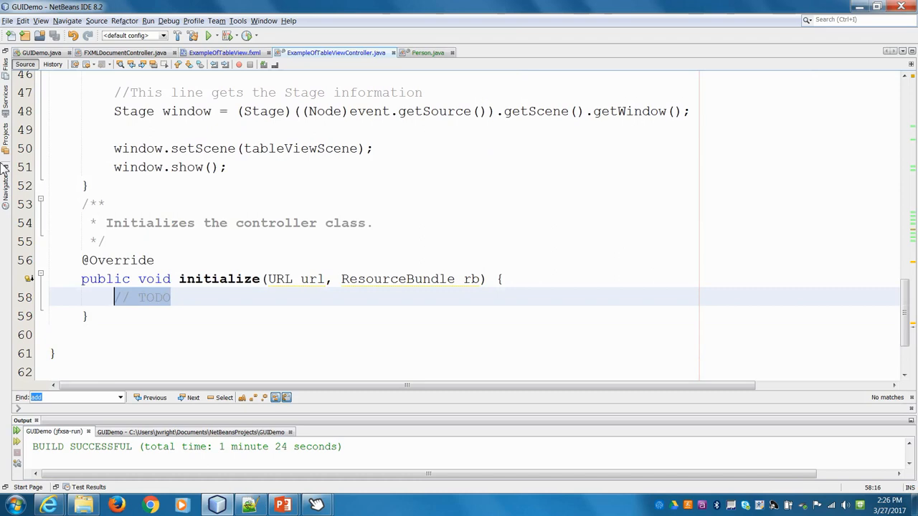
text(firstNameColumn.setCellValueFactory(new P);)
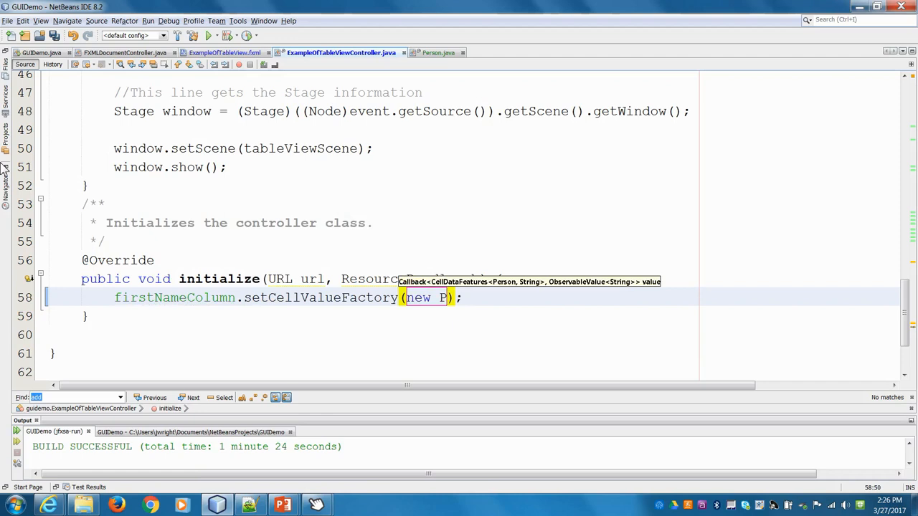
text(ropertyValue)
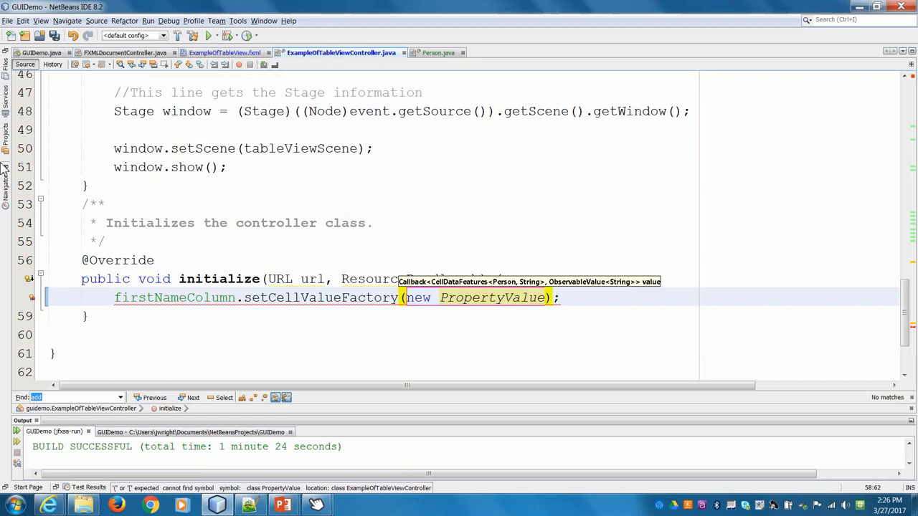
text(<Person, String>(")
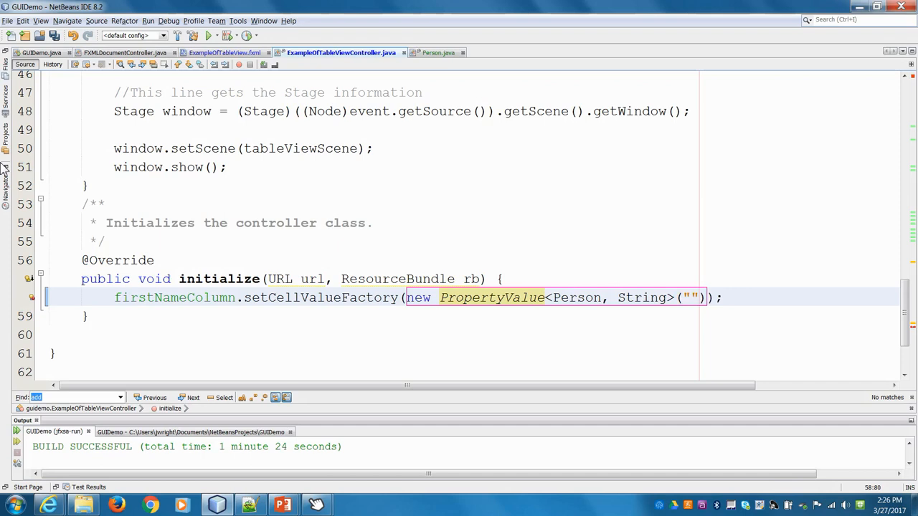
text(firstName)
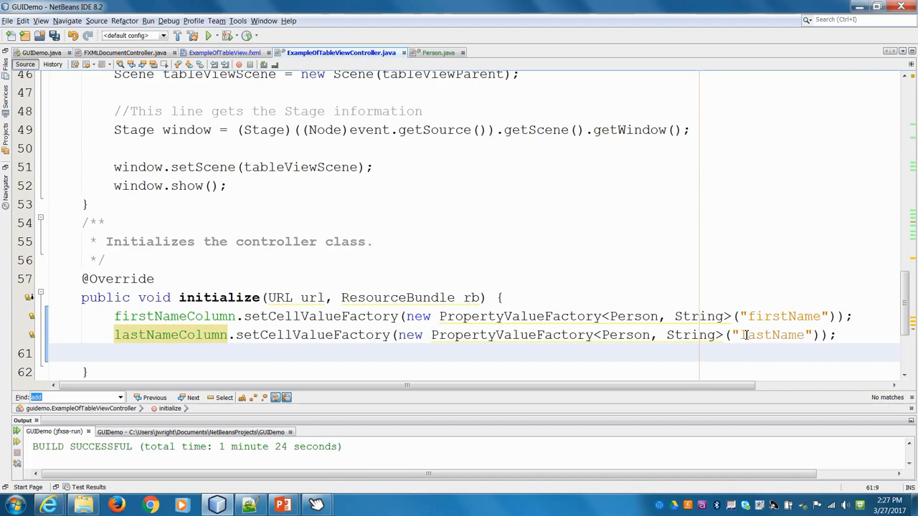
scroll(up, 3)
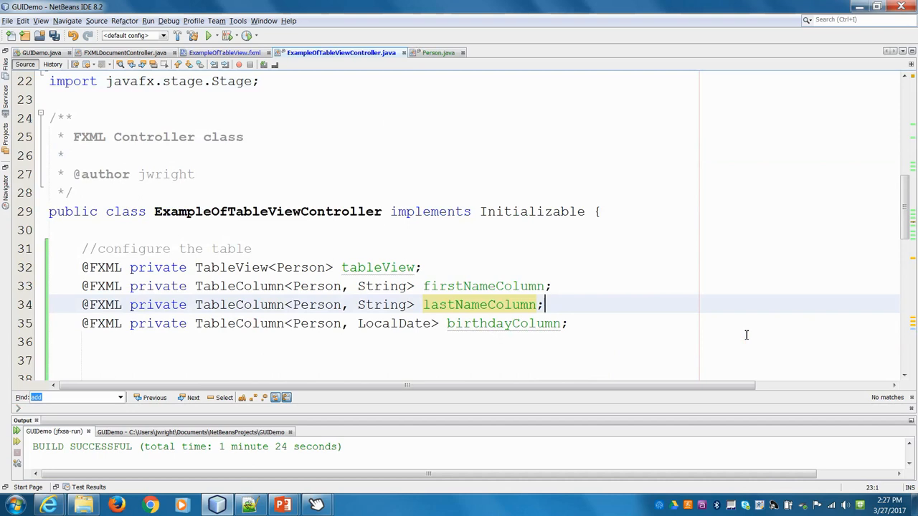
click(543, 304)
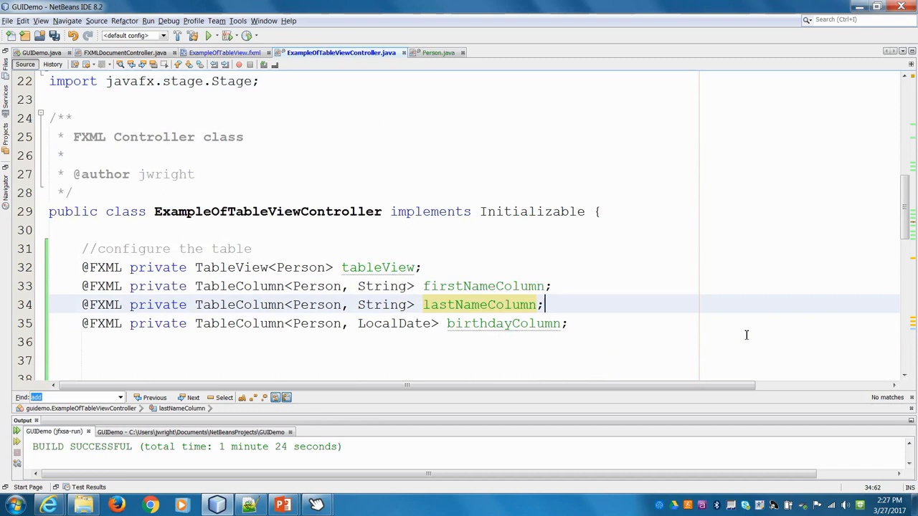
mouse_move(251, 347)
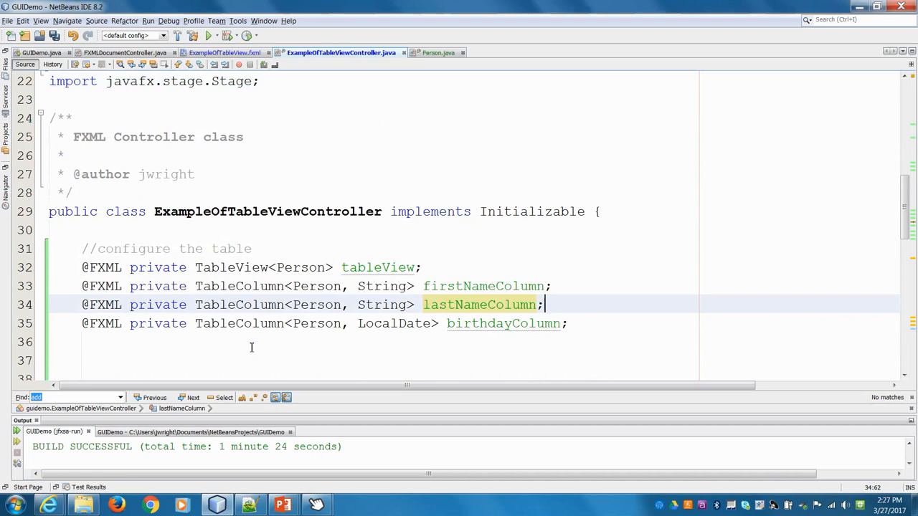
text(bo)
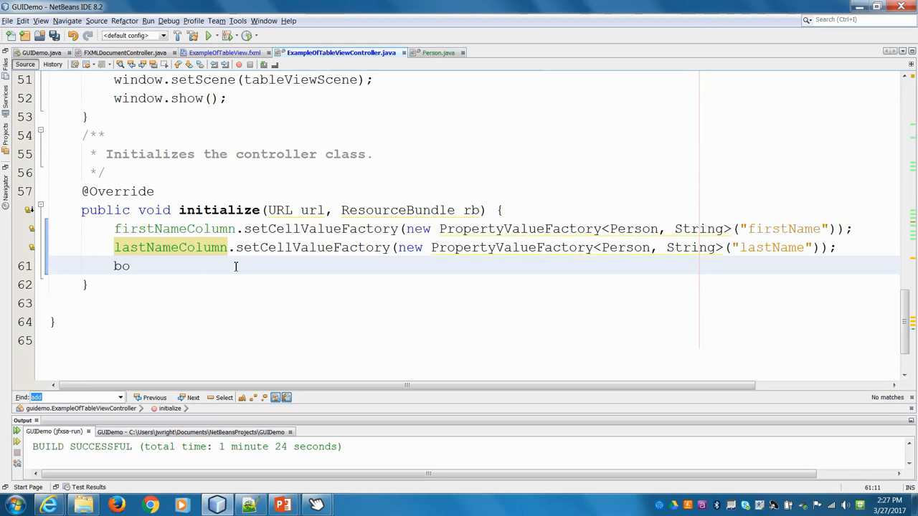
Step: Add birthdayColumn.setCellValueFactory(new PropertyValueFactory<Person, LocalDate>("birthday")) as the third column line
text(irthdayColumn.setCellFactory(new PropertyValueFactory<person);)
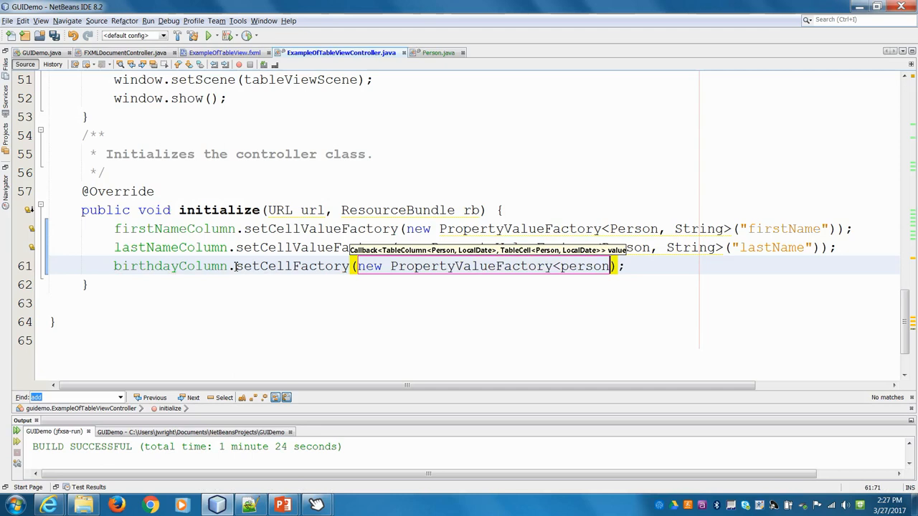
text(Person, LocalDate)
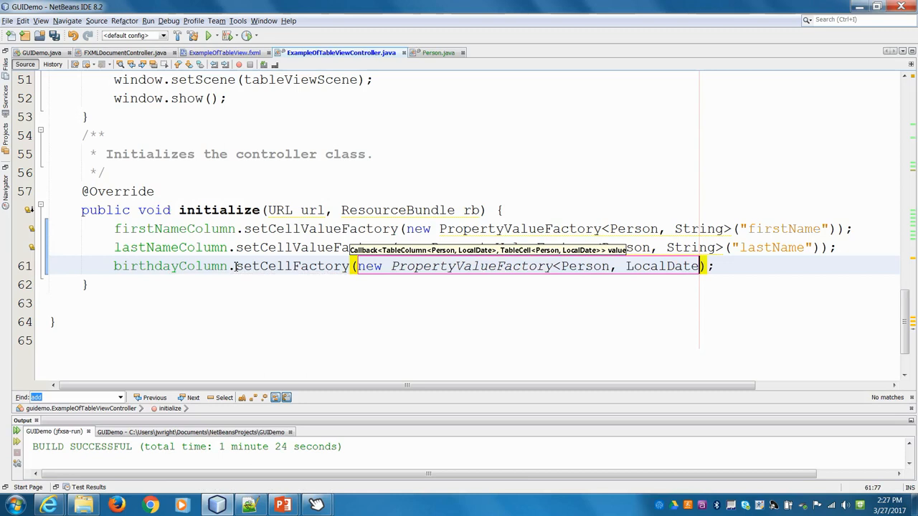
text((b)
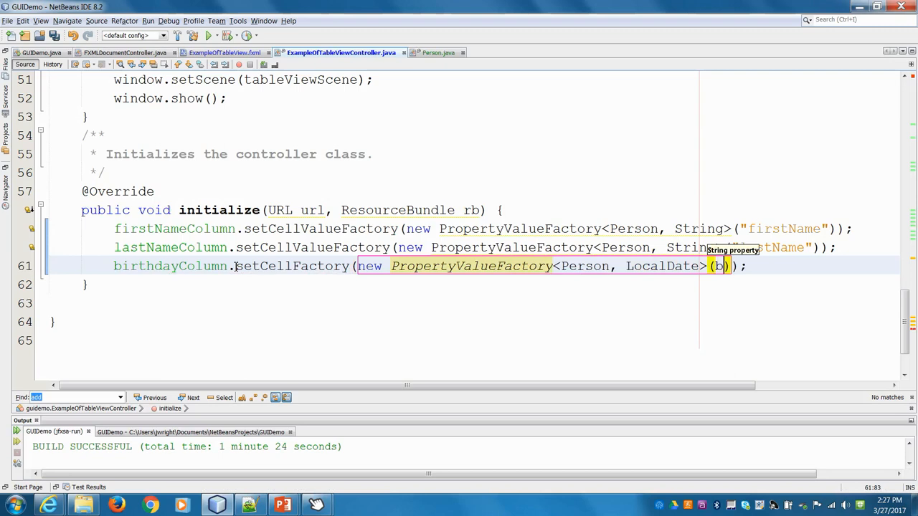
text(irthday")
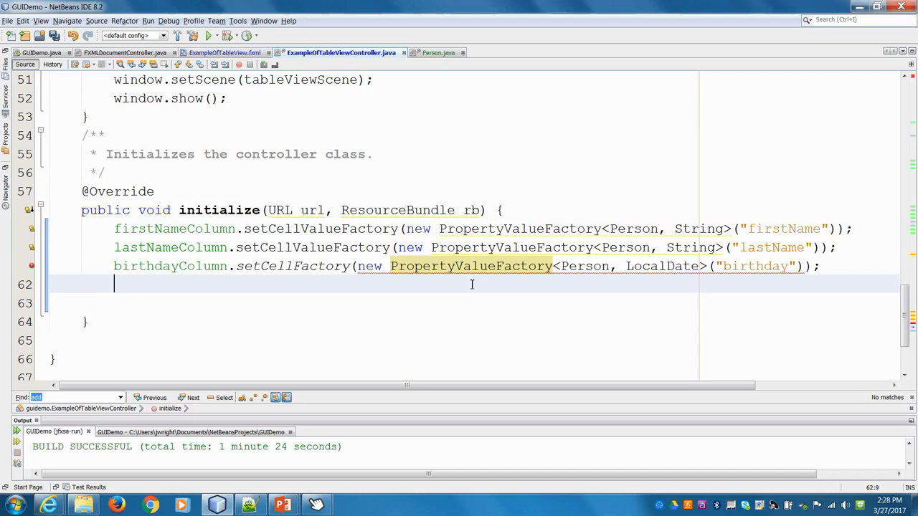
scroll(up, 3)
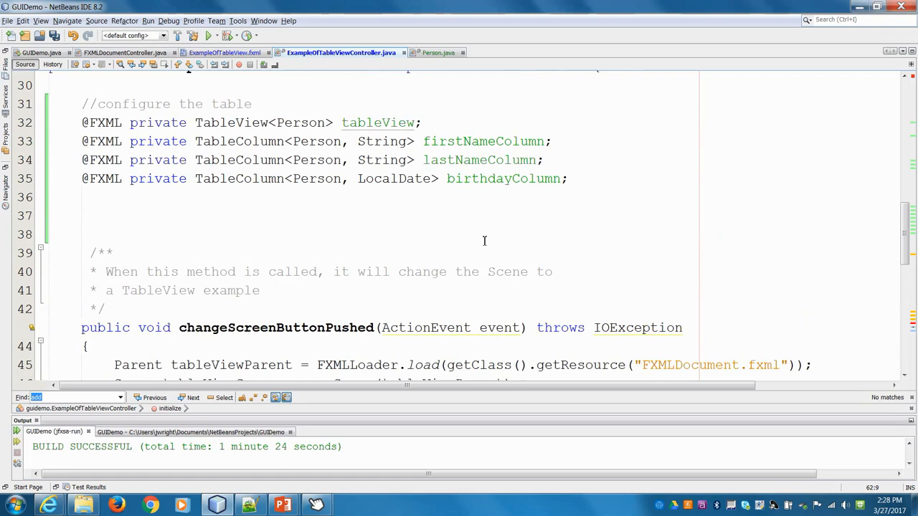
scroll(down, 3)
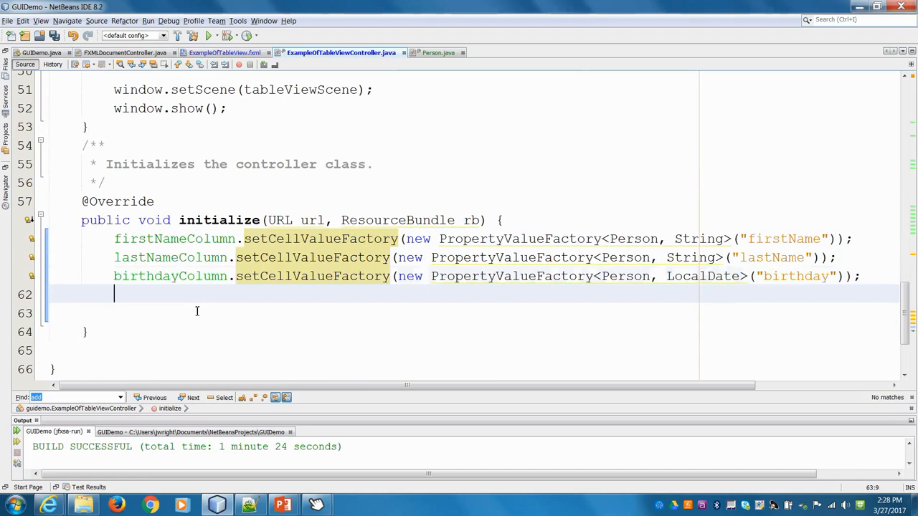
Step: Comment the column setup and dummy data, then call tableView.setItems(getPeople())
text(//set up the columns in the table)
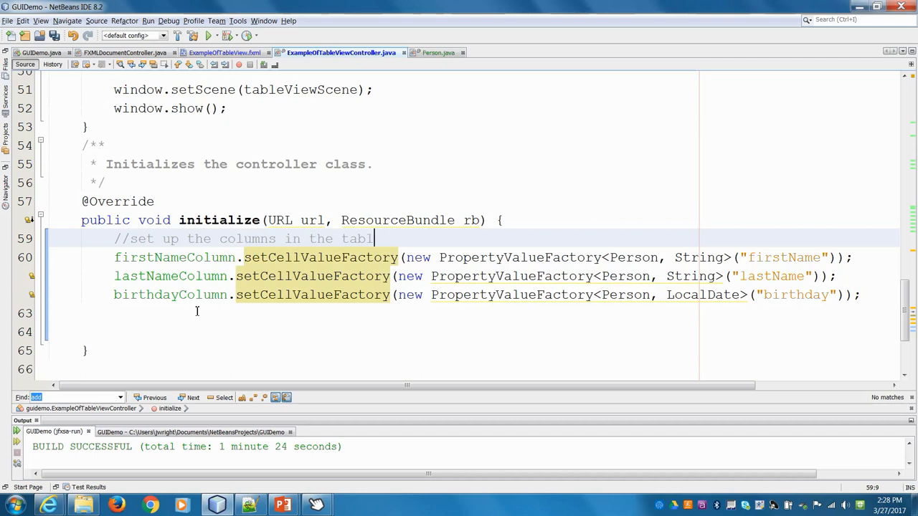
text(//load dummy da)
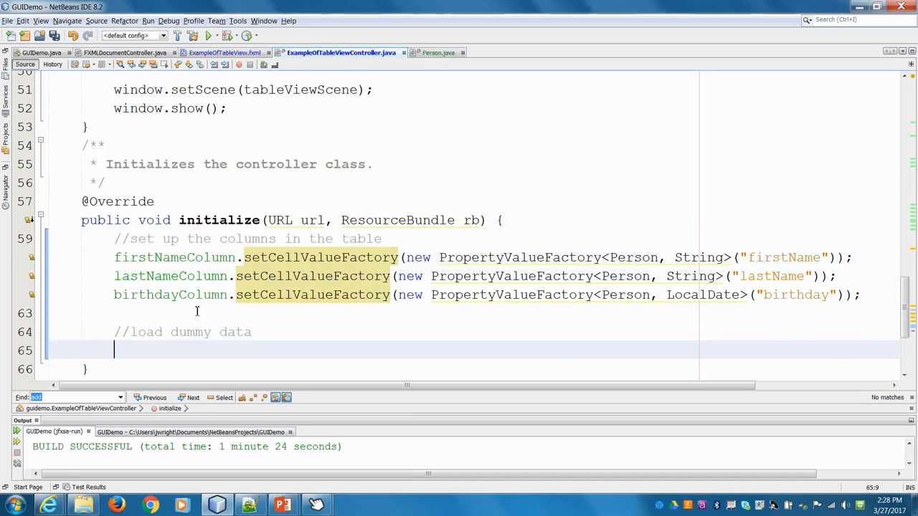
text(tableView.setItem)
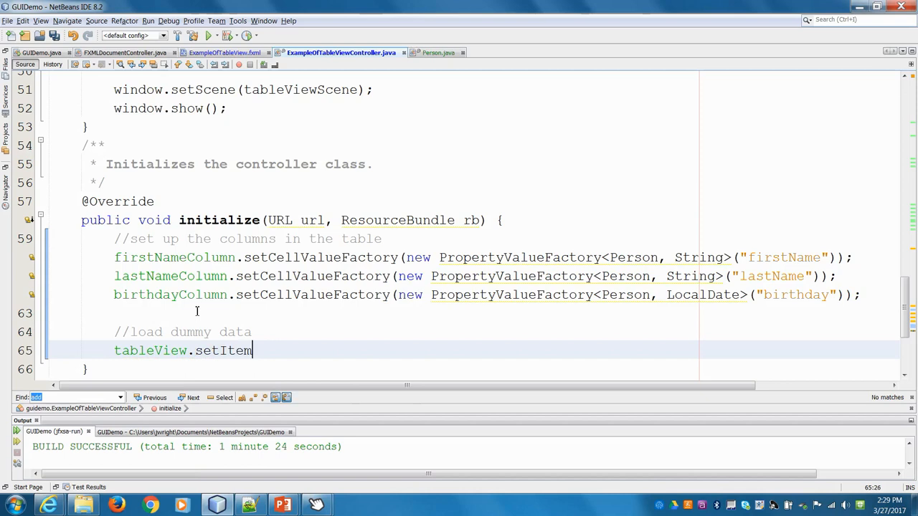
text(s(getPeople());)
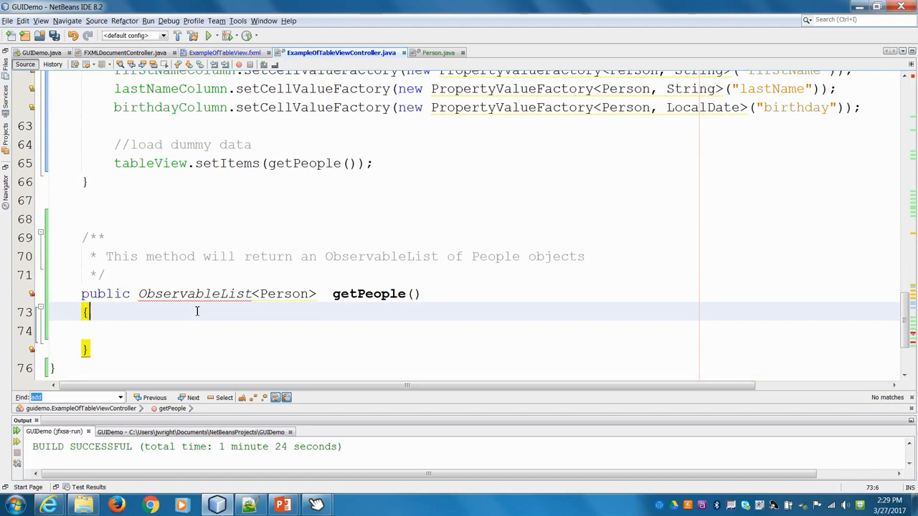
mouse_move(23, 296)
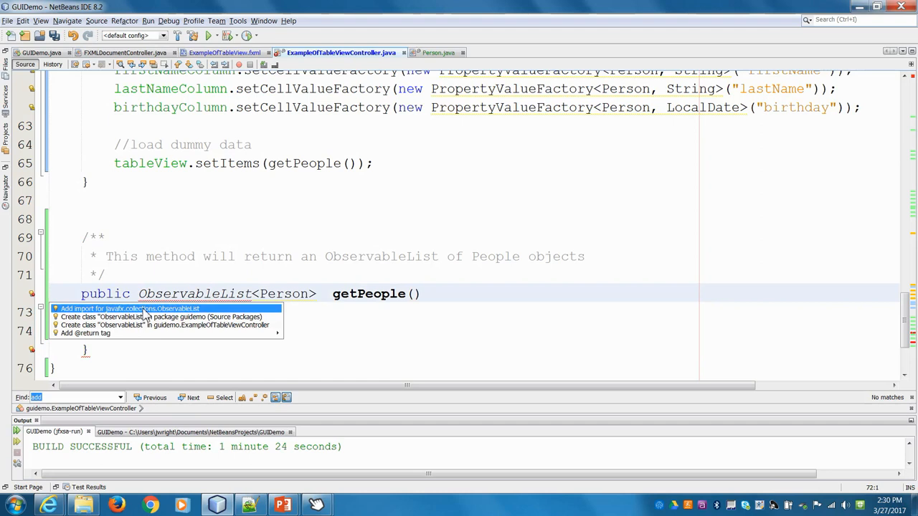
Step: Import ObservableList and declare ObservableList<Person> people = FXCollections.observableArrayList in getPeople
click(129, 308)
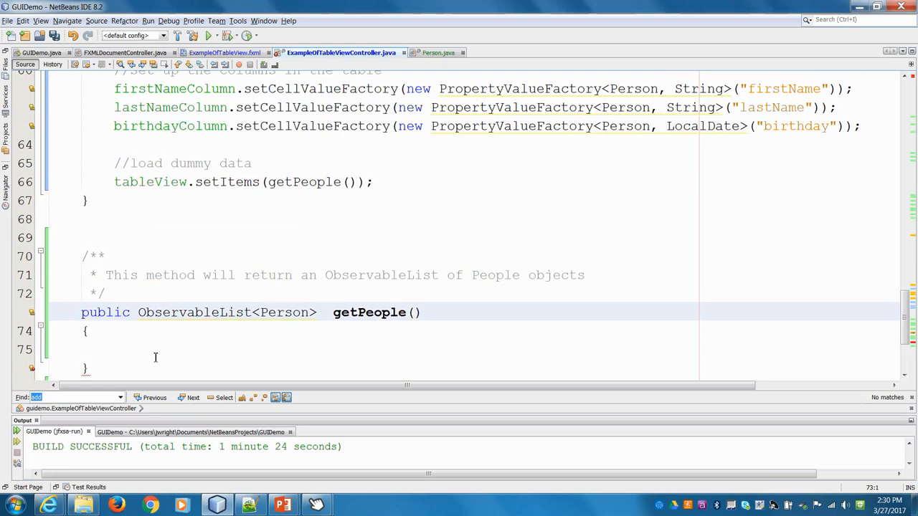
text(Ober)
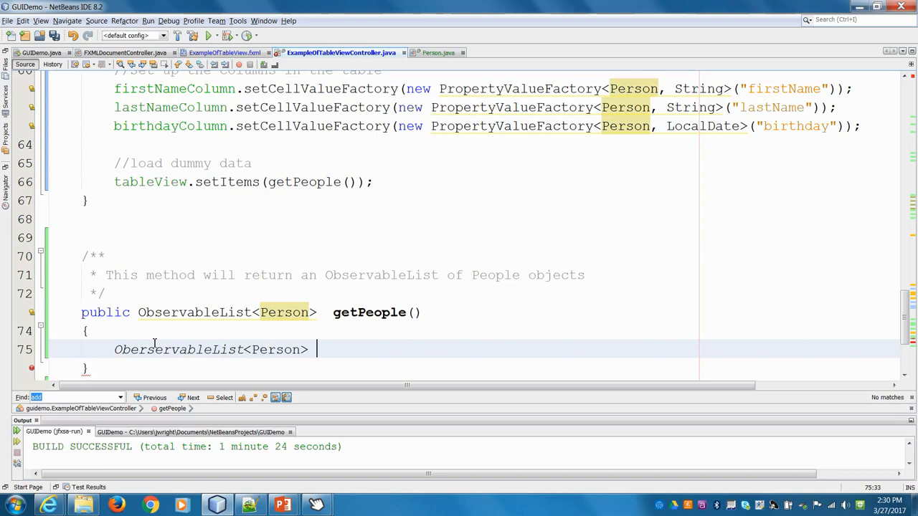
text(people;)
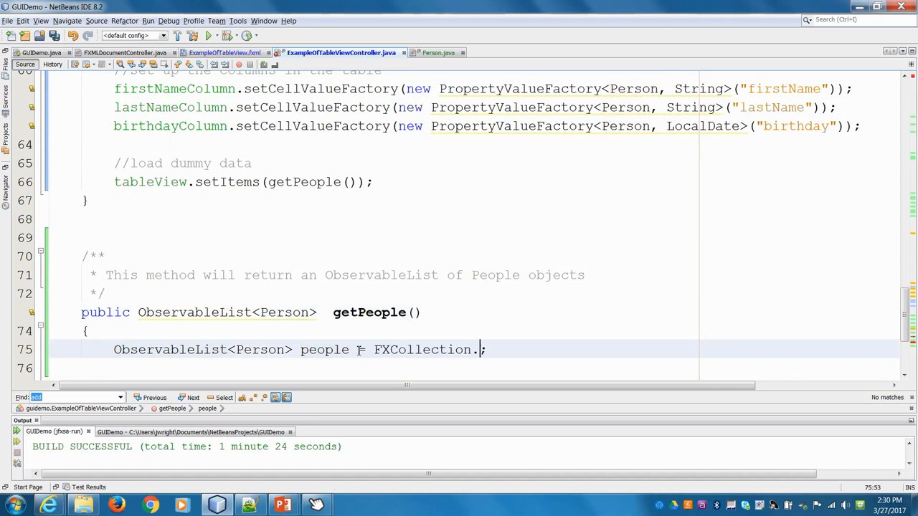
text(observableArrayLis)
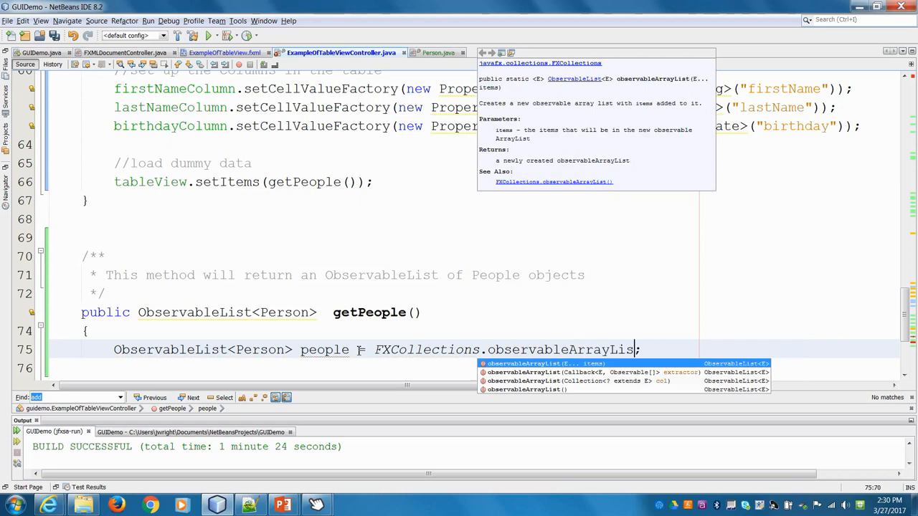
Step: Finish observableArrayList() and add a Frank Sinatra Person born LocalDate.of(1915, Month.DECEMBER, 12)
key(Enter)
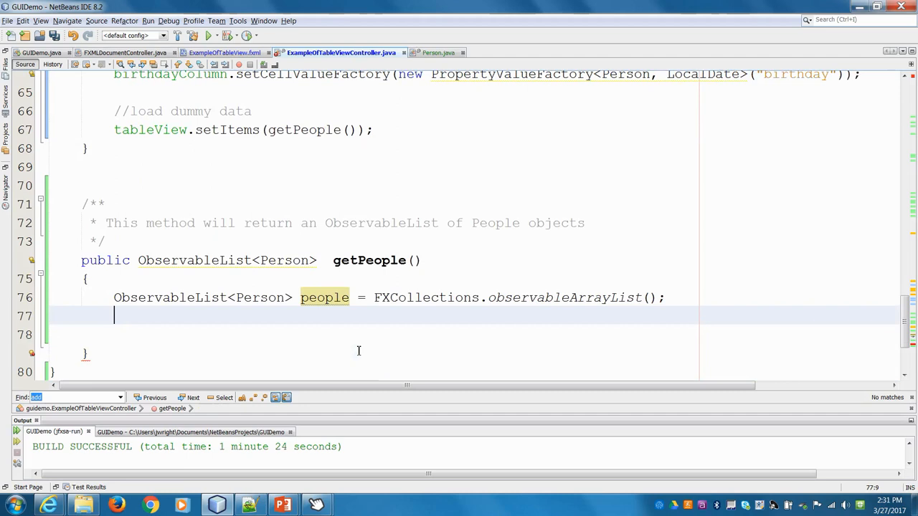
text(people.)
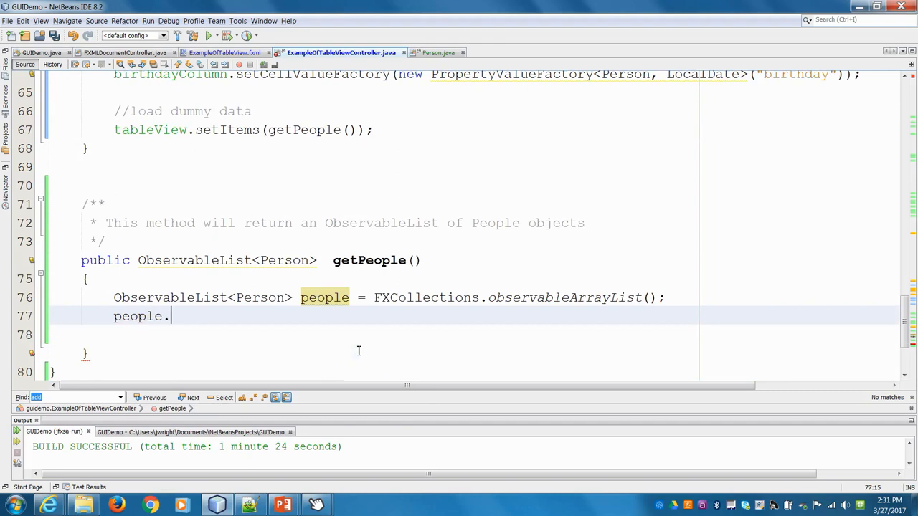
text(add(new Person())
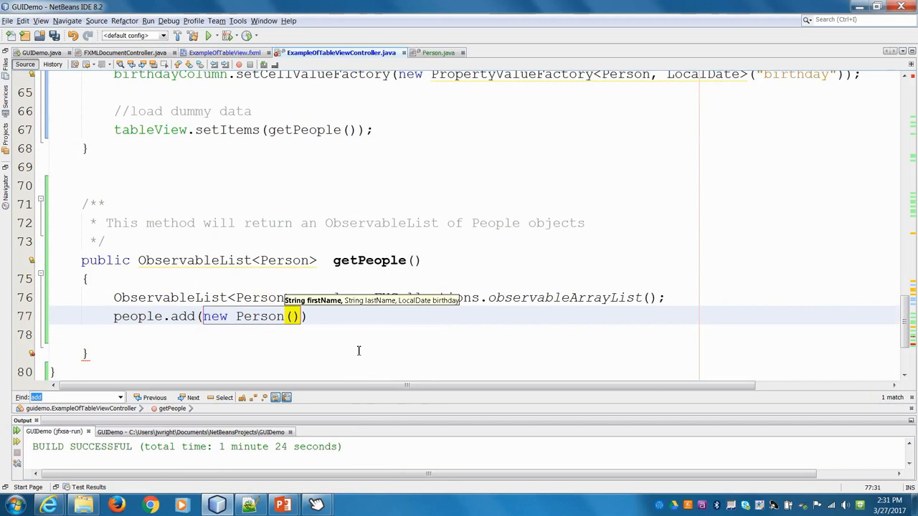
text("Frank","Sinatra")
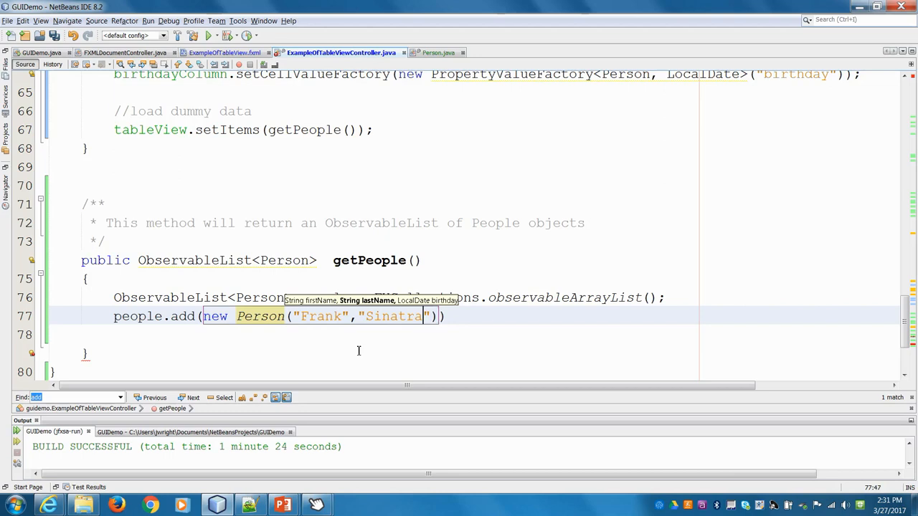
text(,LocalDate.of(1915, Month.MARCH, 0)
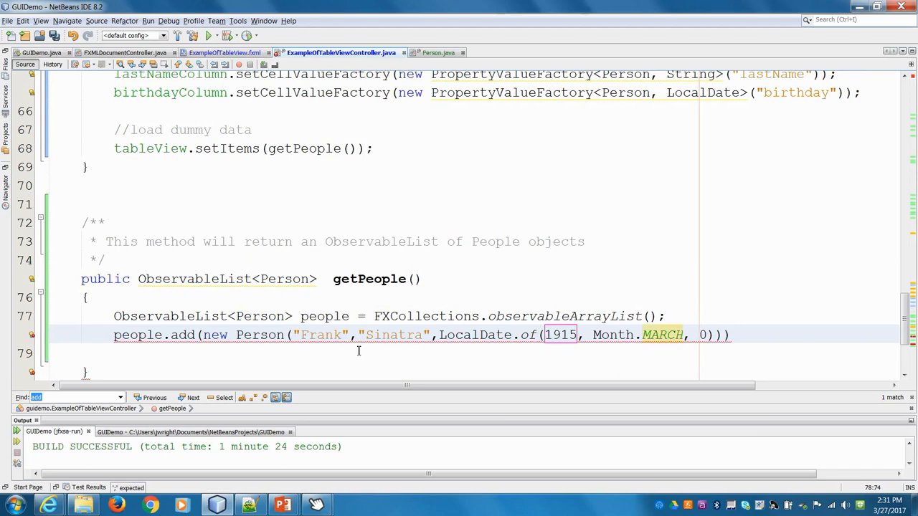
text(DECEMBER, 12)
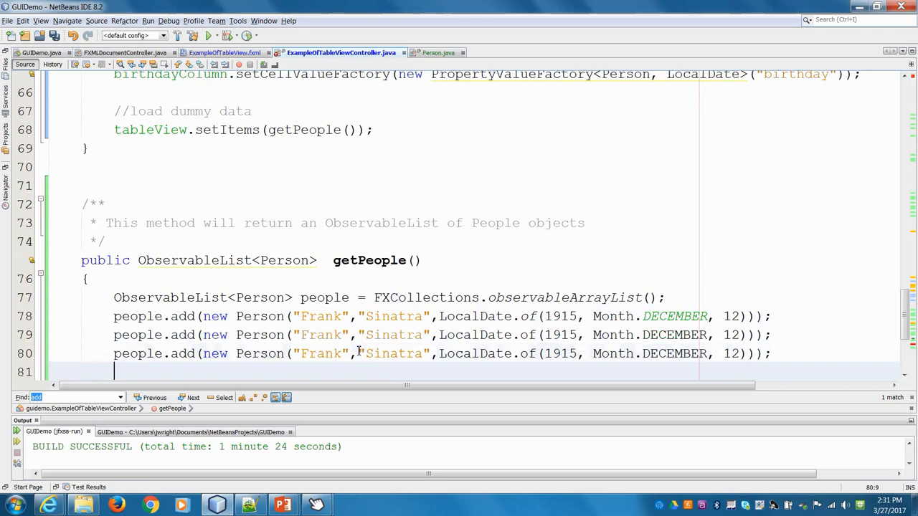
Step: Edit the copies to Rebecca Fergusson (1986, JULY, 21) and Mr. T (1952, MAY, 21), then return people
text(Rebec)
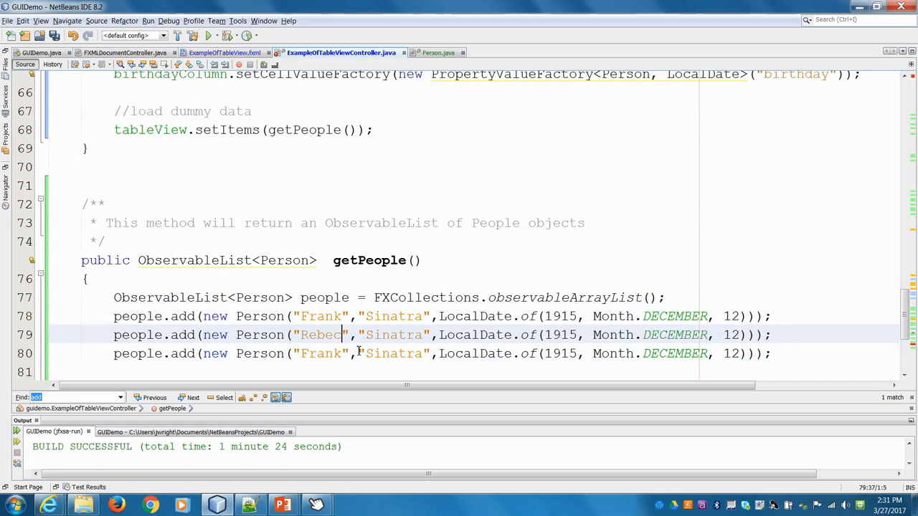
text(Rebecca","Fergusson)
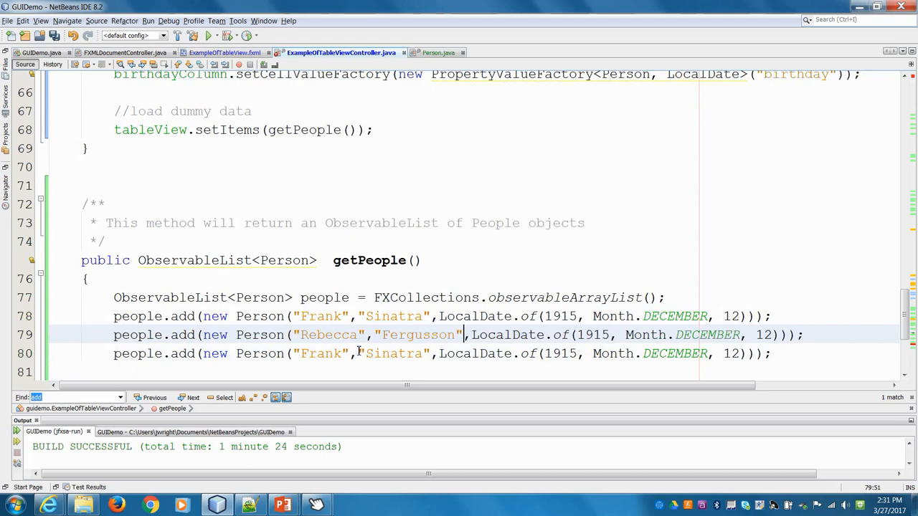
text(1986)
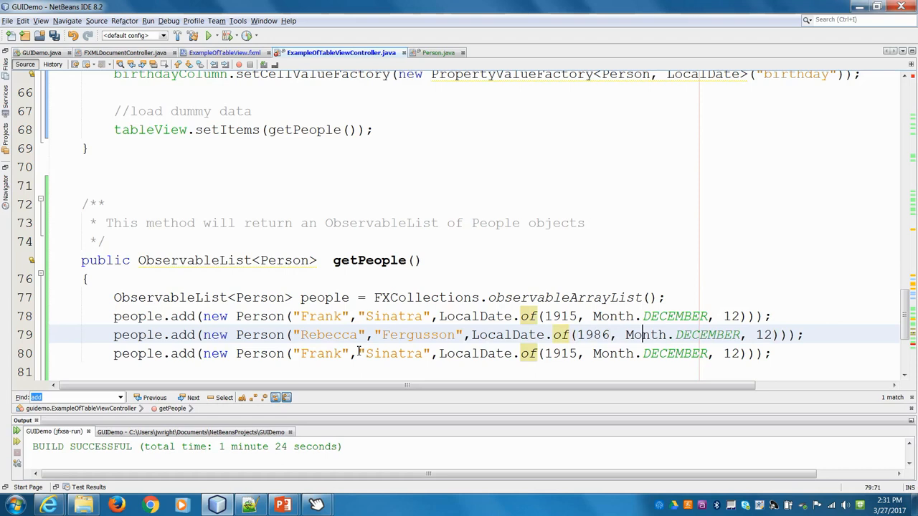
text(JULY)
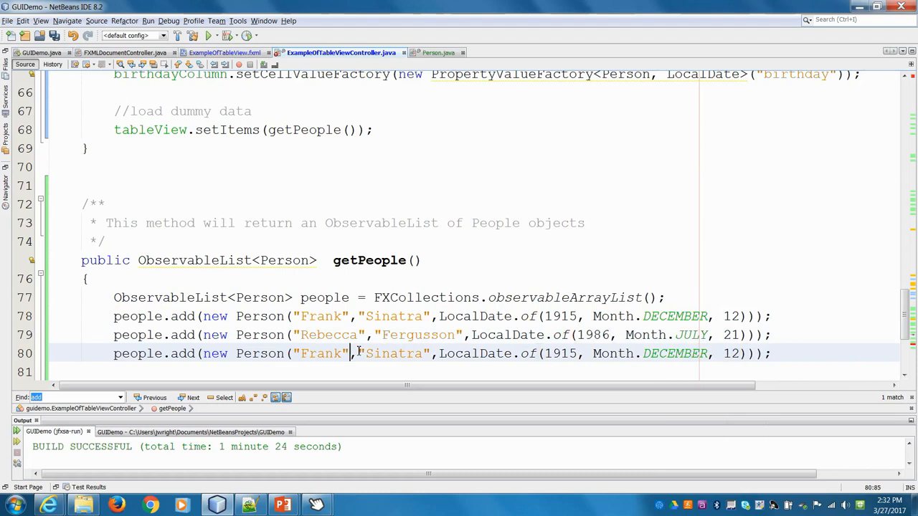
text(Mr","T)
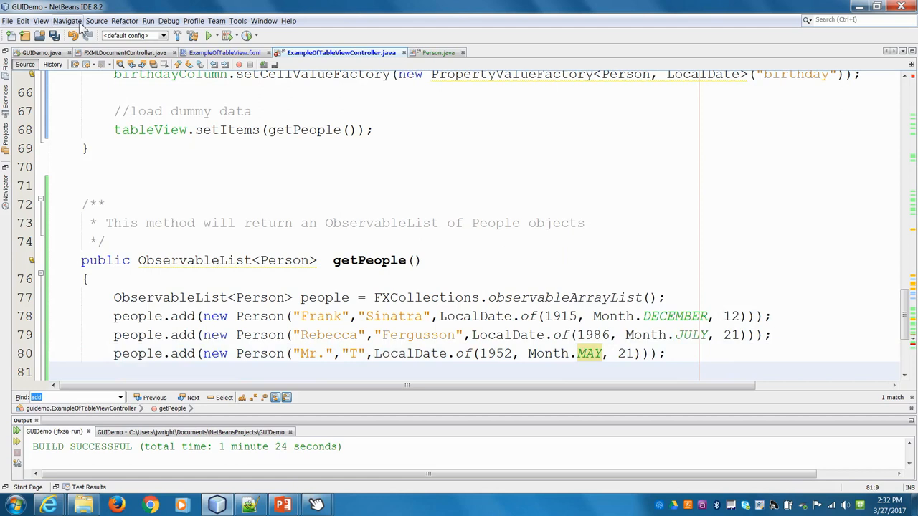
text(return people;)
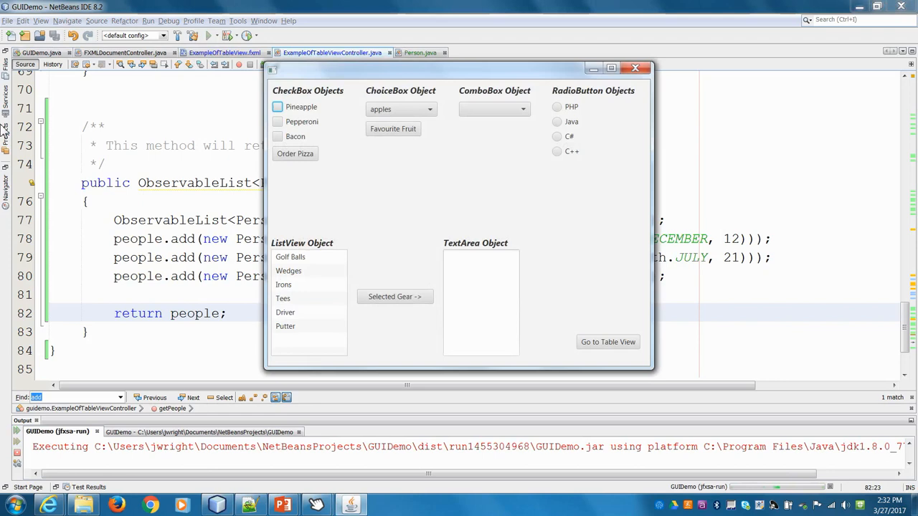
Step: Switch GUIDemo to the table view scene, inspect the three rows, and close the app
click(608, 341)
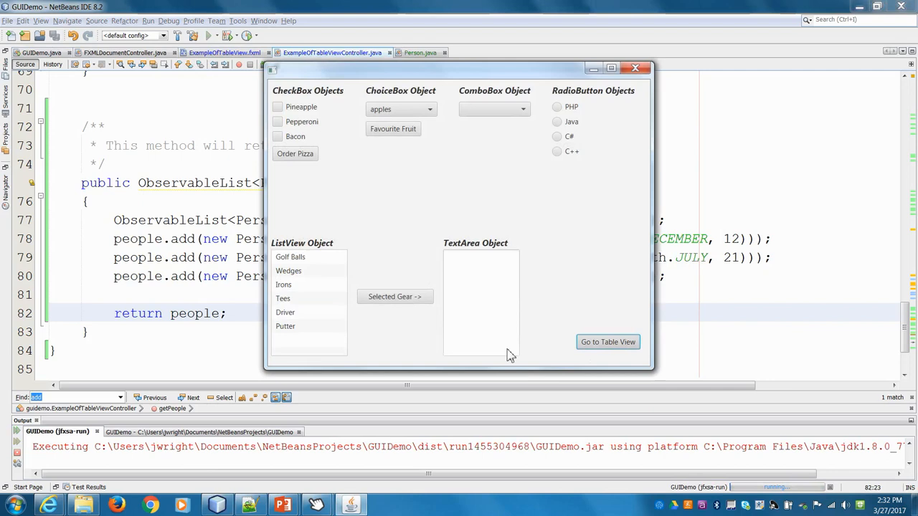
click(608, 342)
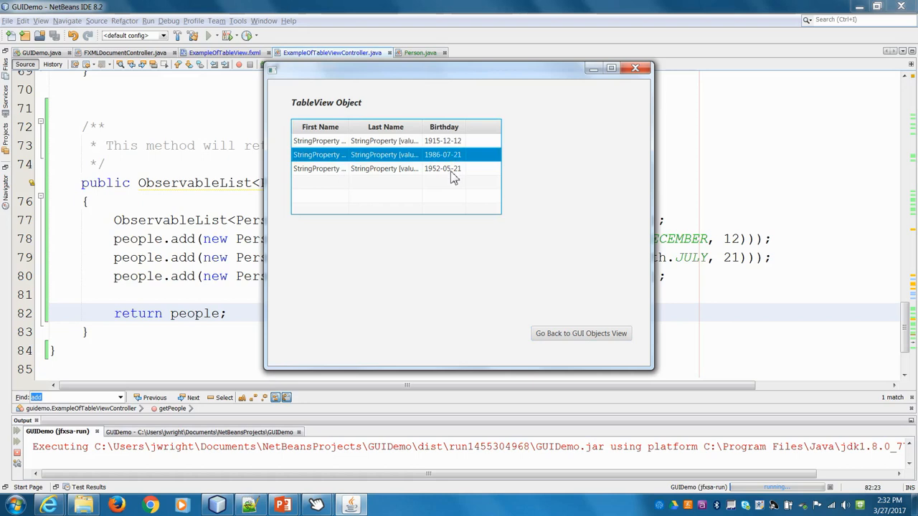
click(394, 141)
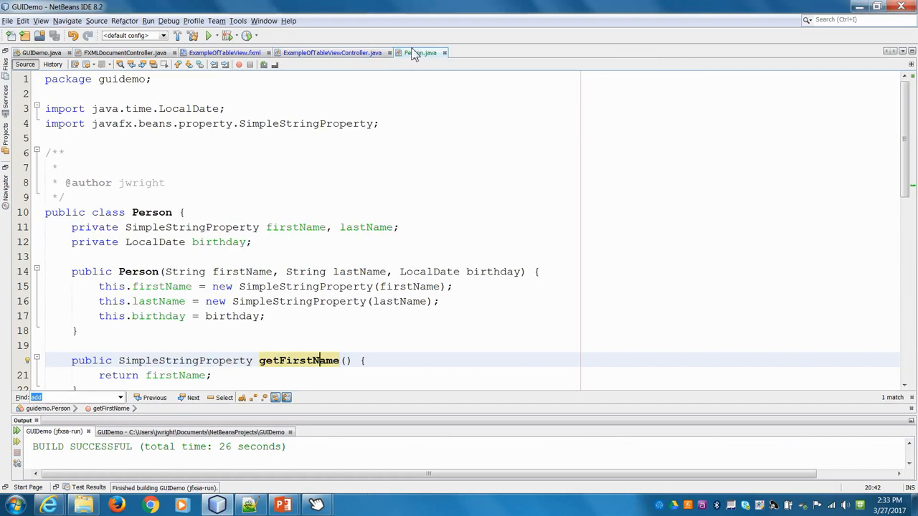
Step: Retype the name columns and factories as SimpleStringProperty and rebuild until BUILD SUCCESSFUL
scroll(down, 3)
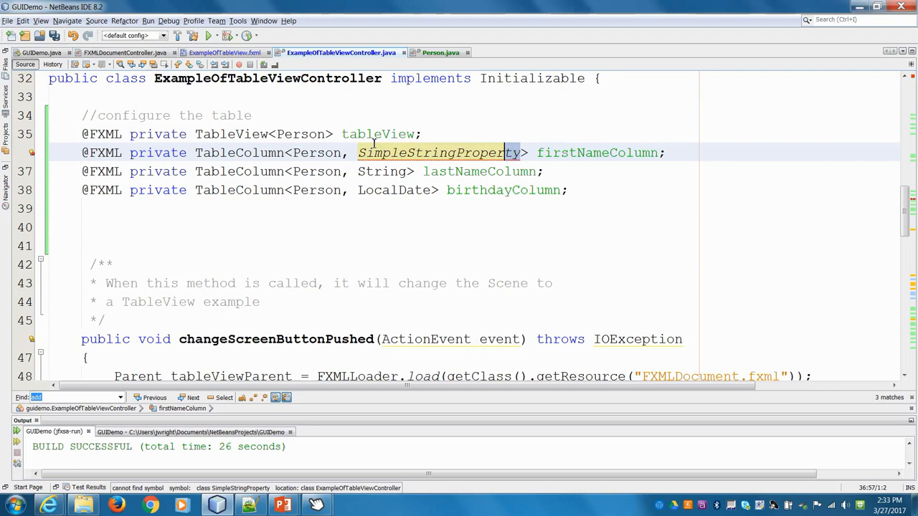
scroll(up, 3)
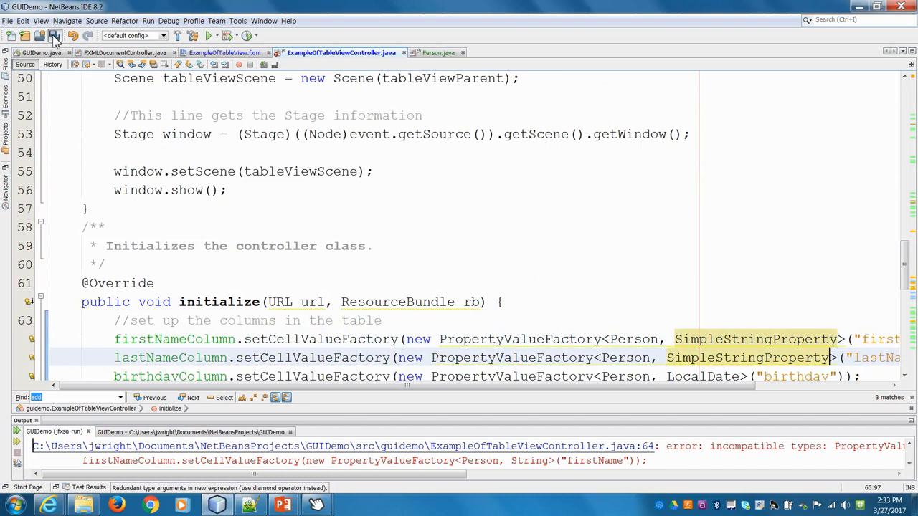
click(208, 35)
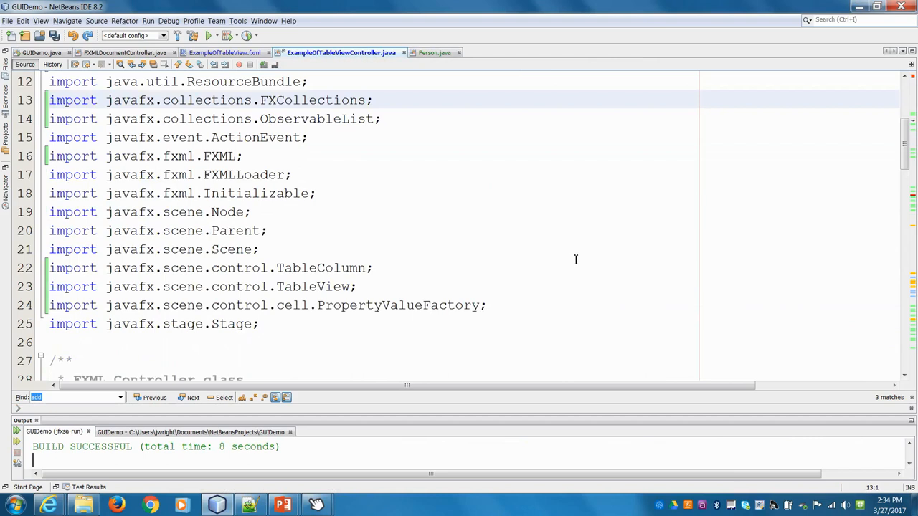
Step: Draft public String getFirstName() returning firstName.get(), then remove the duplicate and save Person.java
scroll(down, 3)
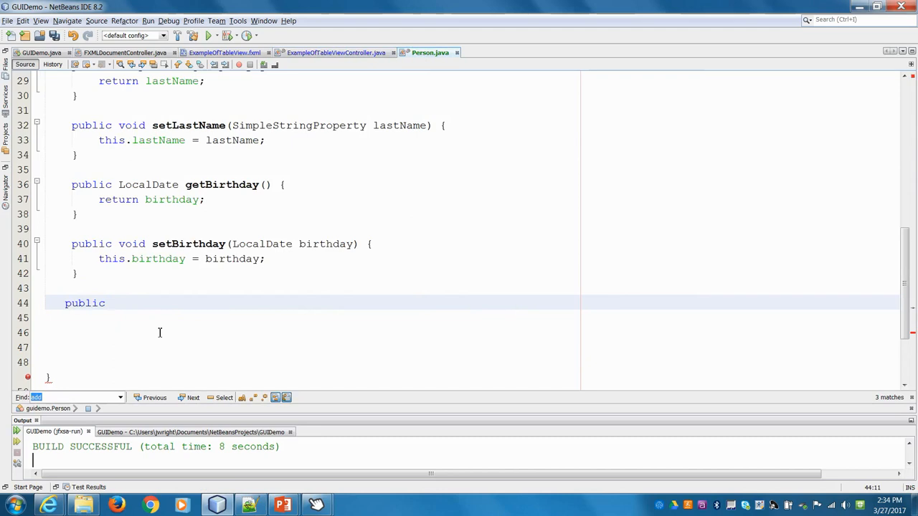
text(String getFirstName()
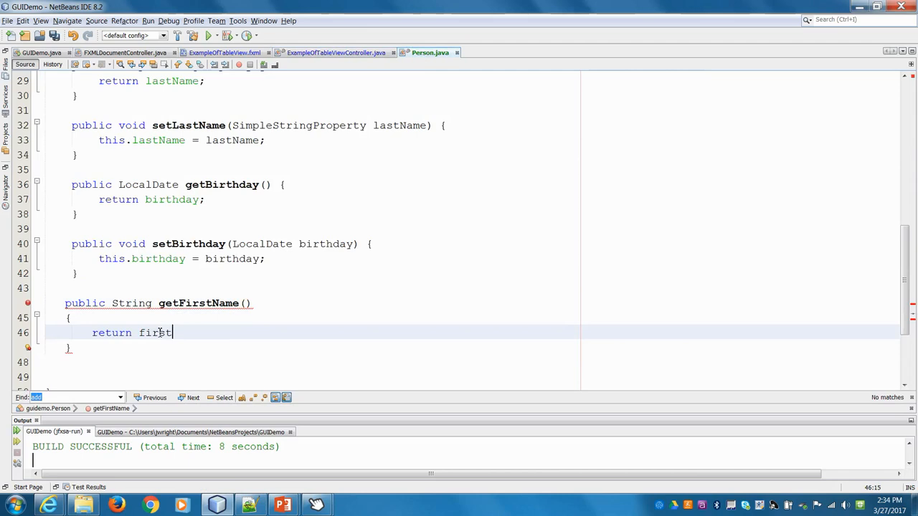
text(Name.get();)
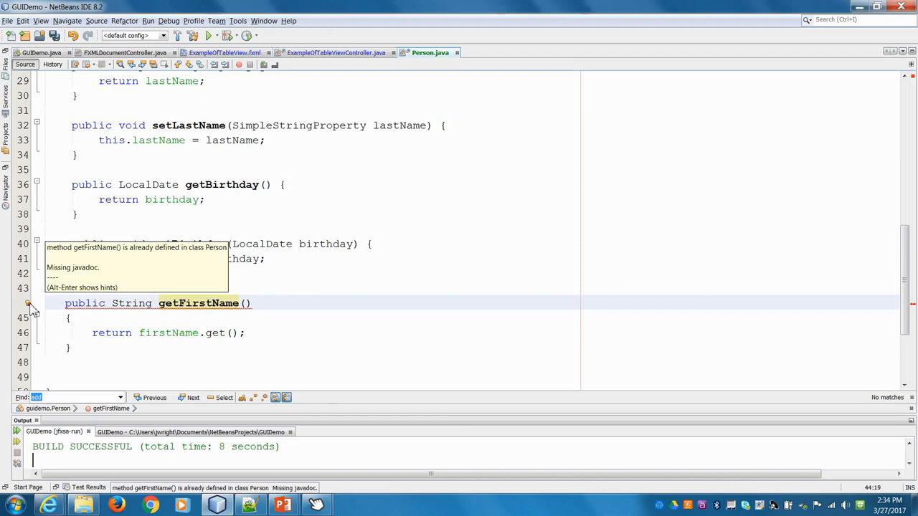
scroll(up, 3)
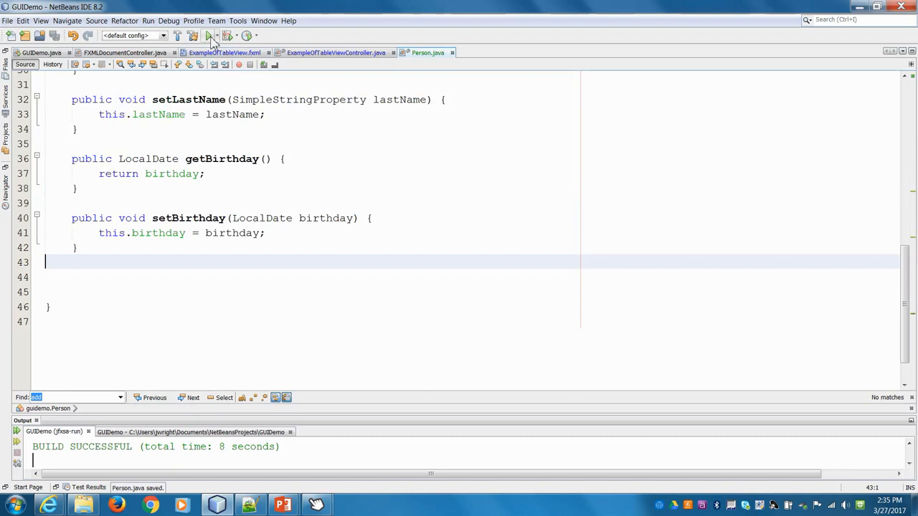
click(210, 35)
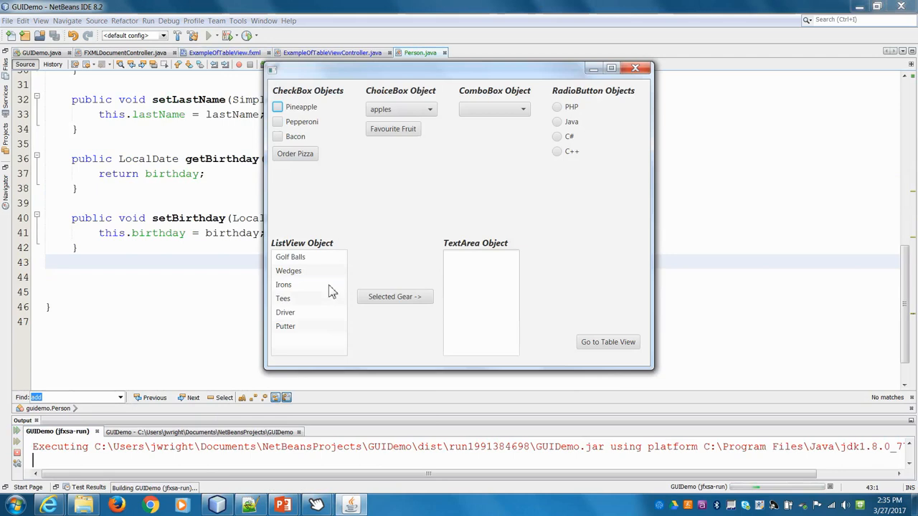
click(608, 342)
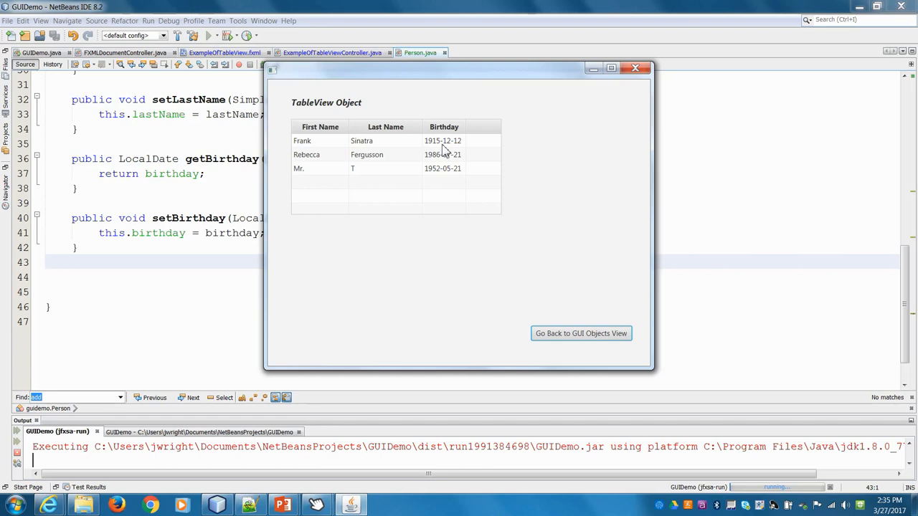
click(367, 155)
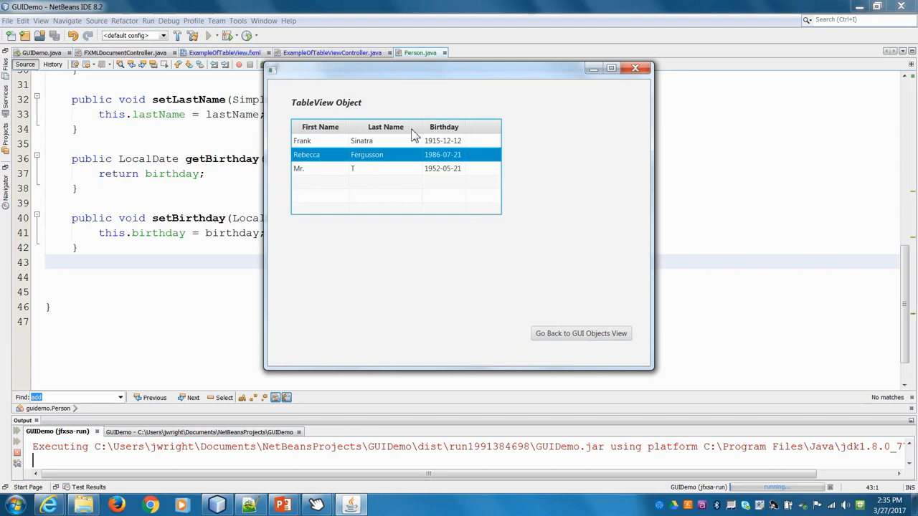
click(444, 126)
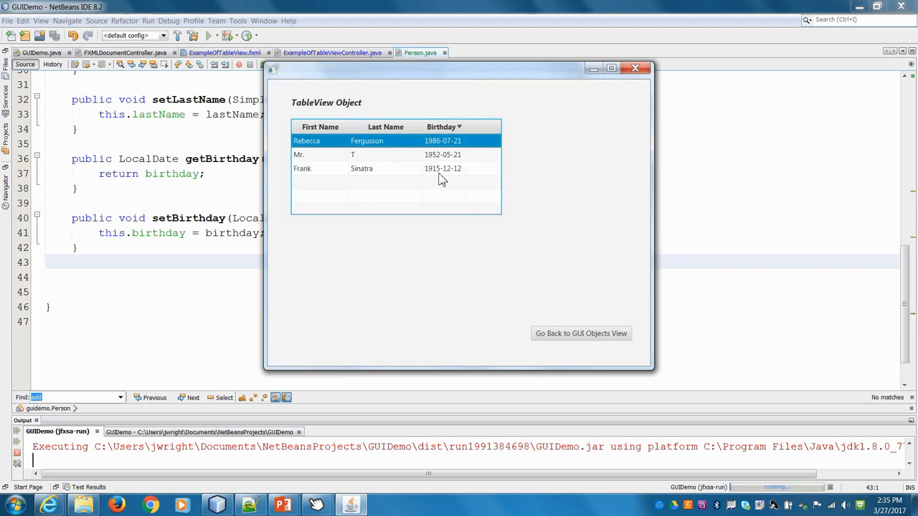
click(316, 126)
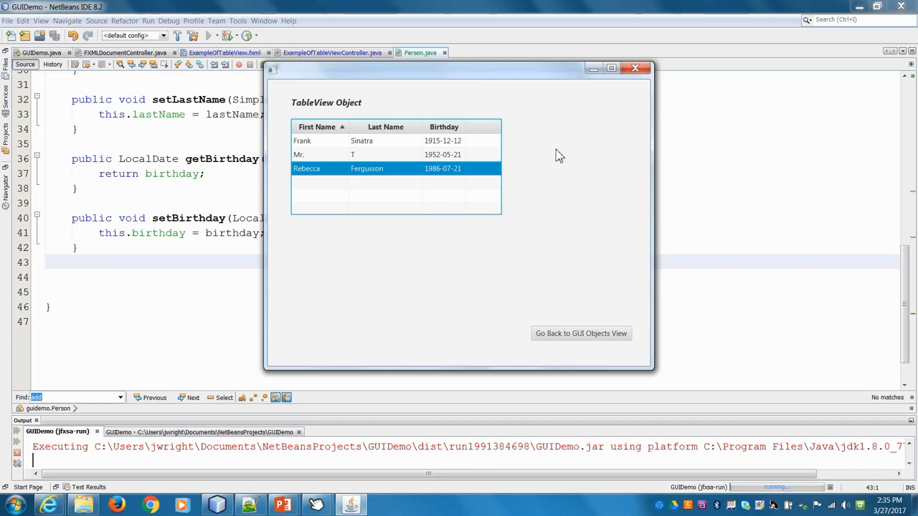
click(634, 67)
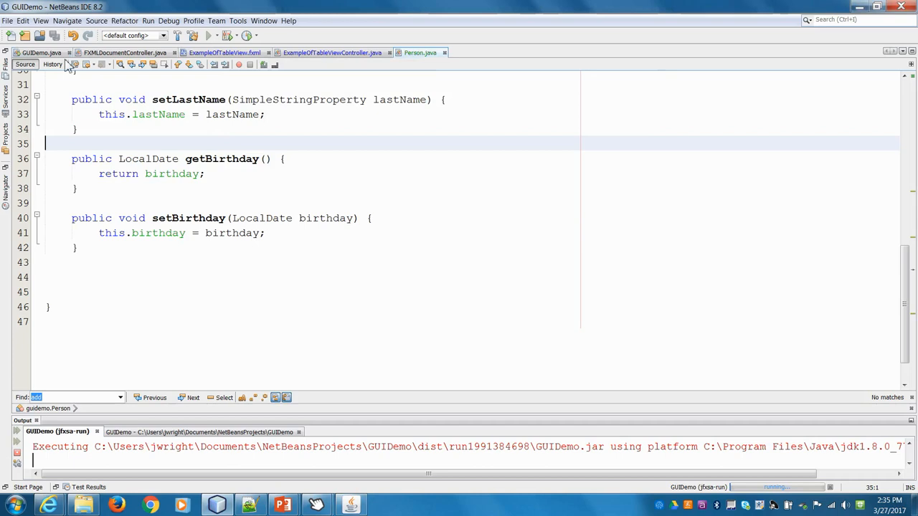
Step: Commit the TableView and Person changes with a 'dummy data in it' message and push to origin/master
right_click(36, 61)
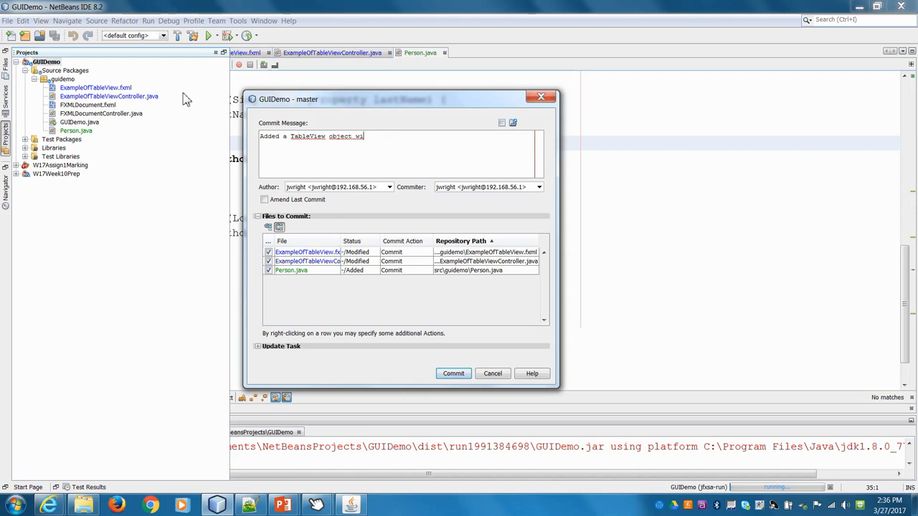
text(th dummy data in it.)
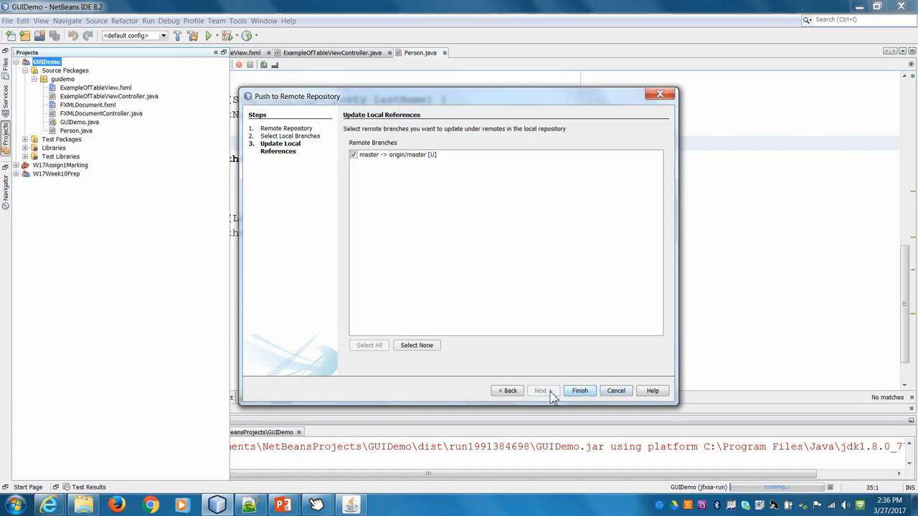
click(580, 391)
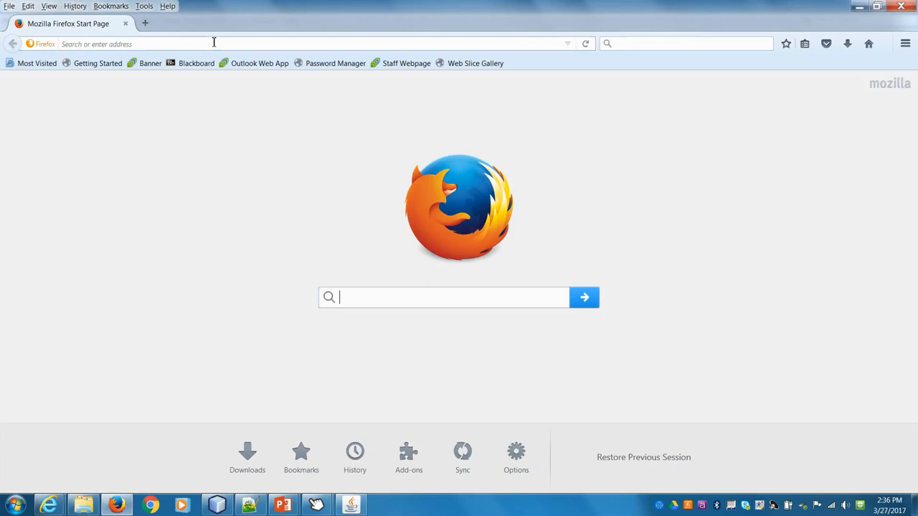
Step: Browse github.com/JaretWright to the GUIDemo repository's src/guidemo folder showing the new commit
text(github.com/JaretWright?tab=repositories)
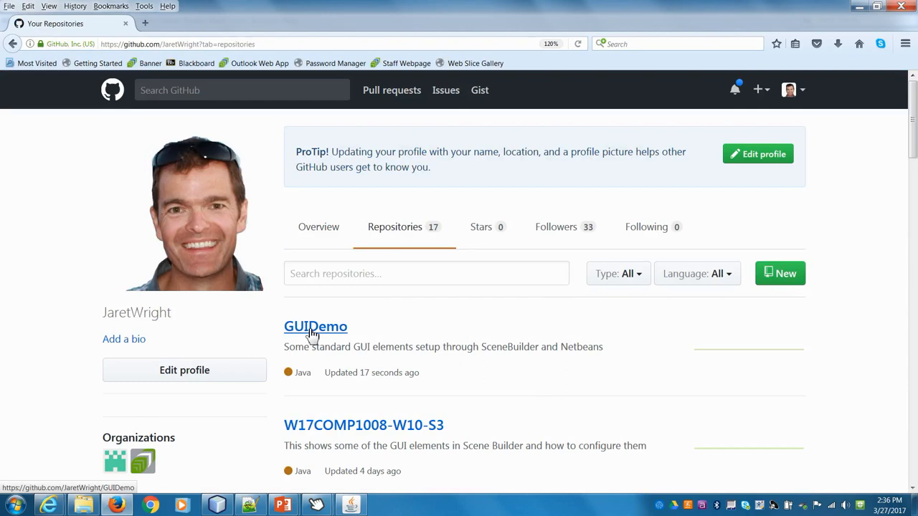
click(315, 327)
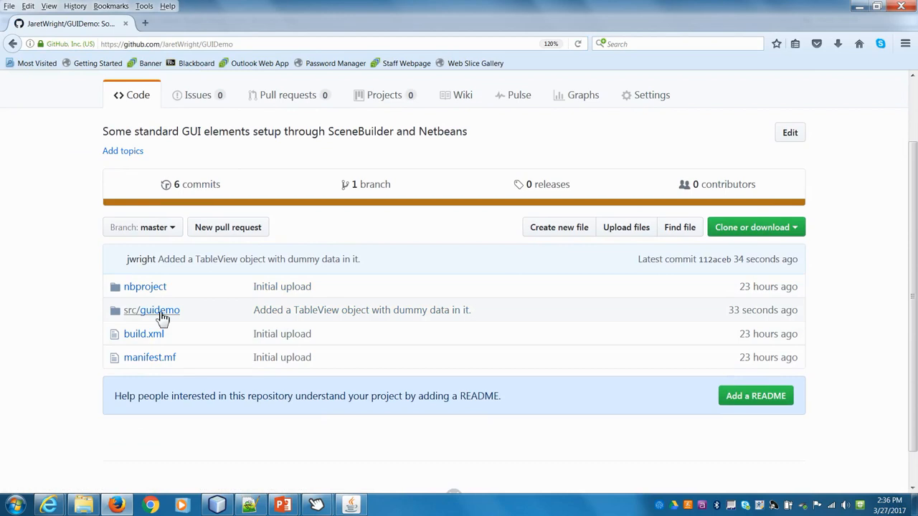
click(152, 310)
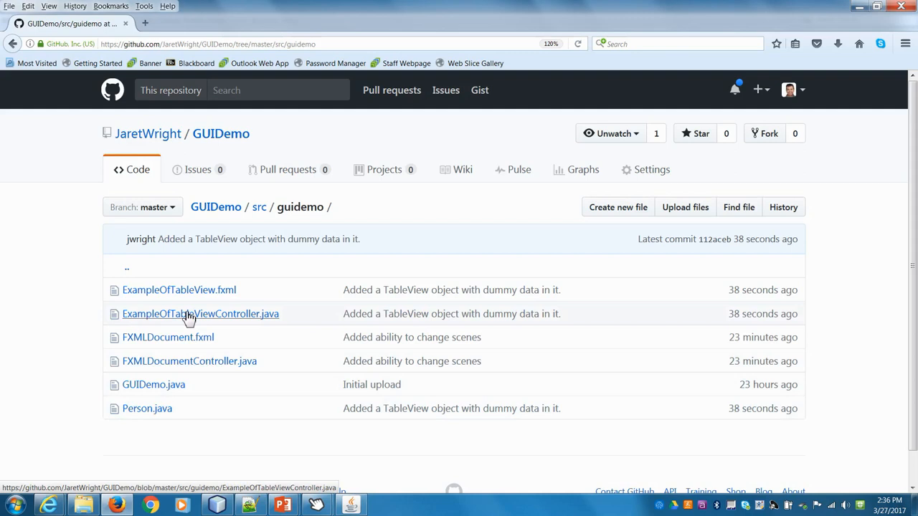